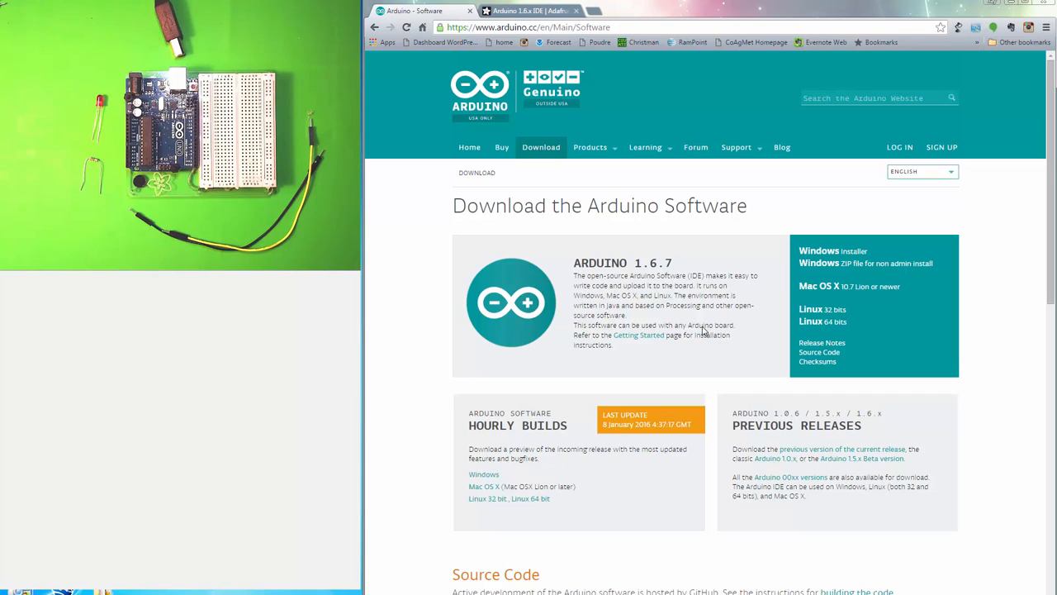
{"action": "mouse_move", "coordinate": [813, 456]}
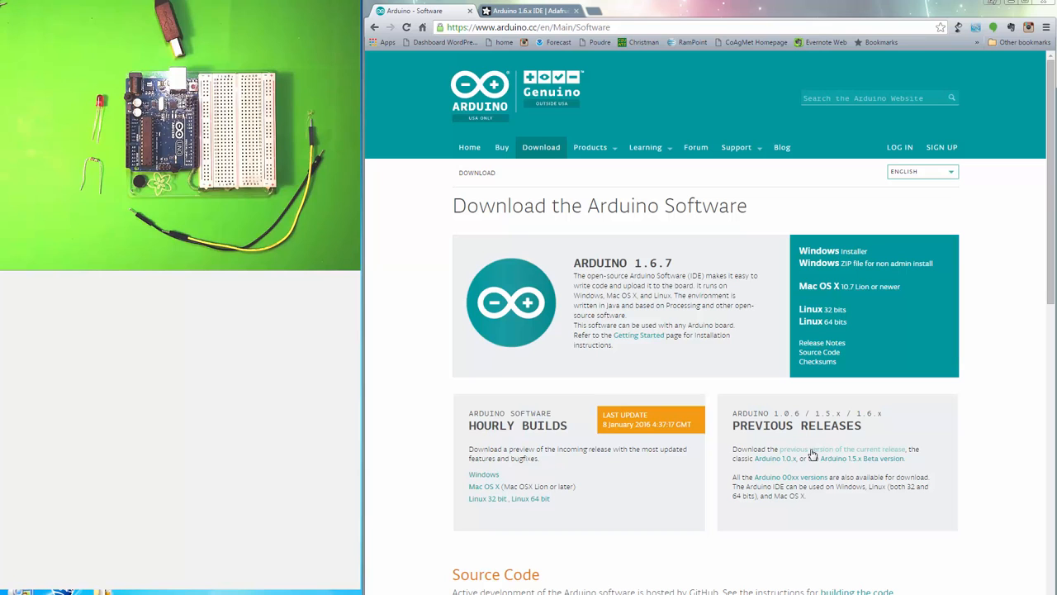
- Go to the Arduino site's page listing previous IDE releases
{"action": "left_click", "coordinate": [843, 449]}
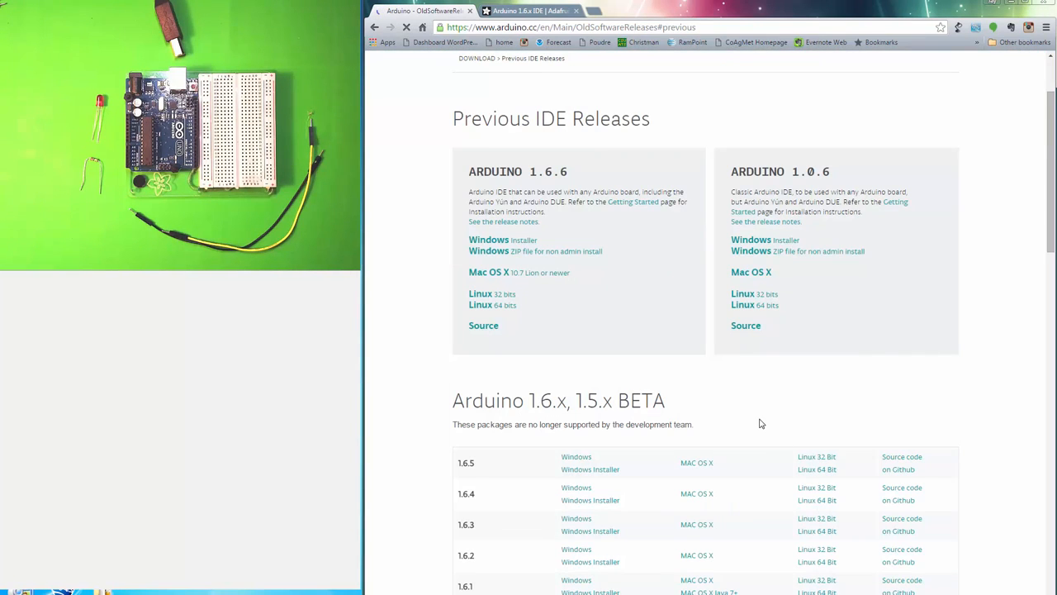
{"action": "scroll", "scroll_direction": "down", "scroll_amount": 3}
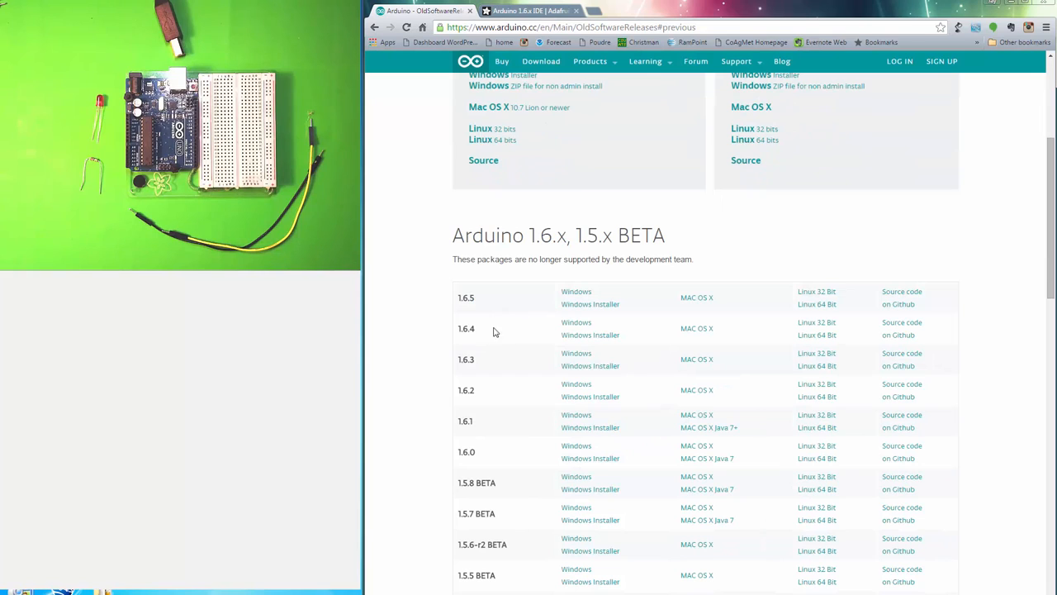
{"action": "mouse_move", "coordinate": [476, 339]}
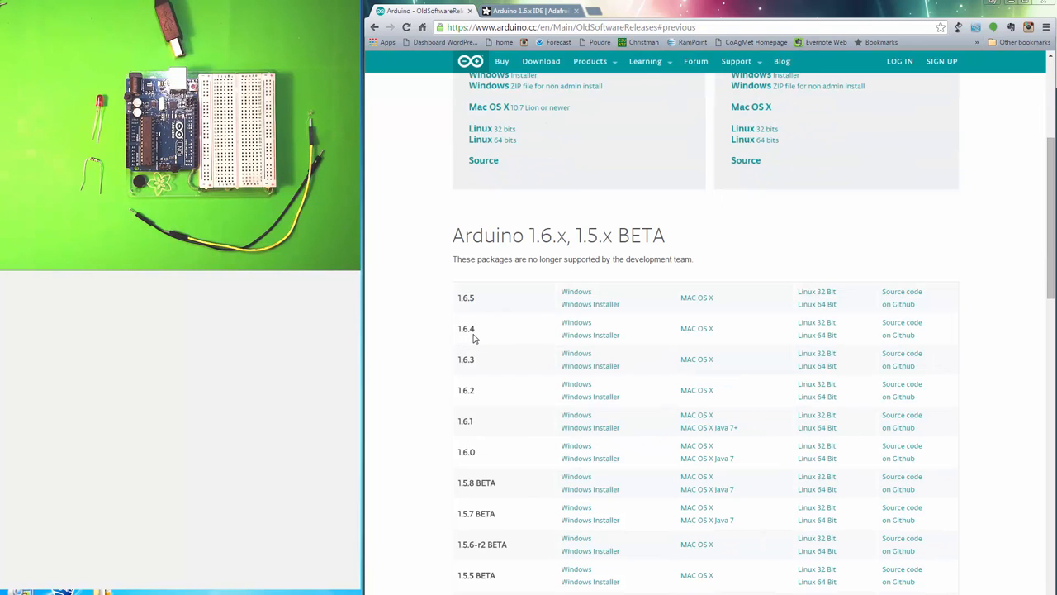
{"action": "mouse_move", "coordinate": [463, 306]}
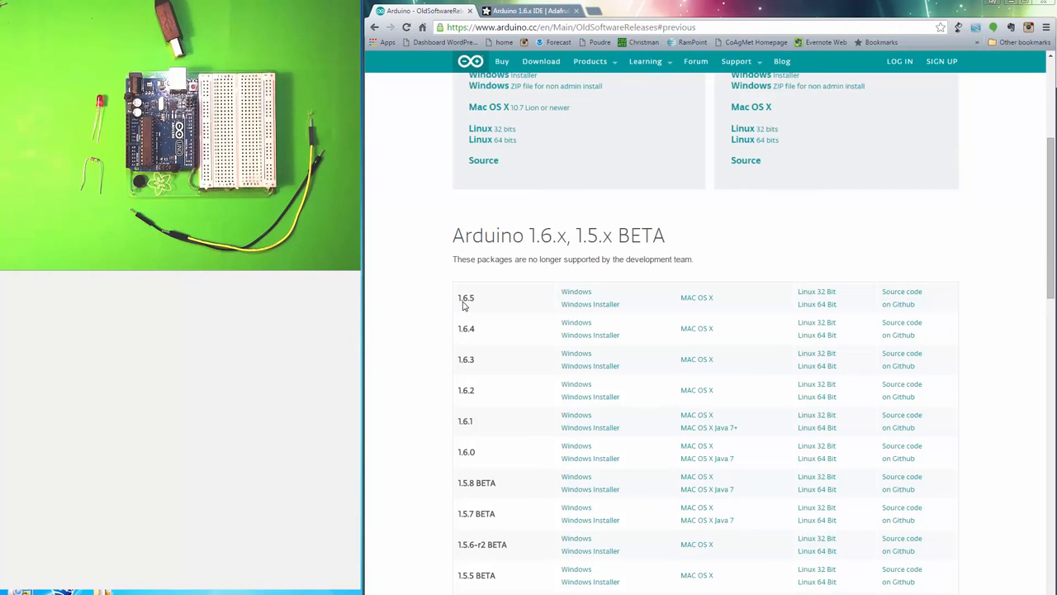
{"action": "mouse_move", "coordinate": [473, 316]}
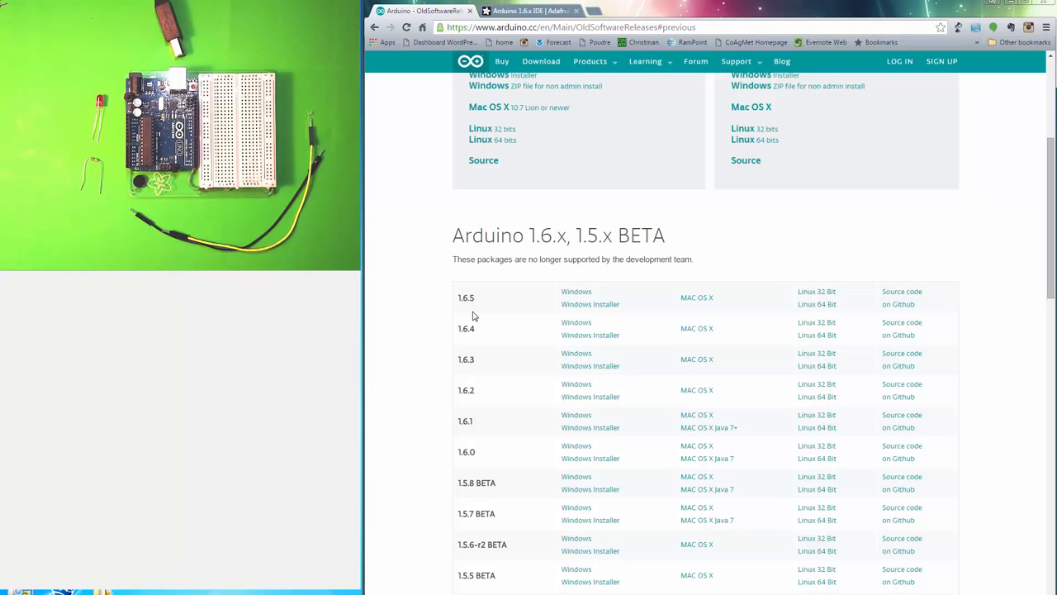
{"action": "mouse_move", "coordinate": [601, 304]}
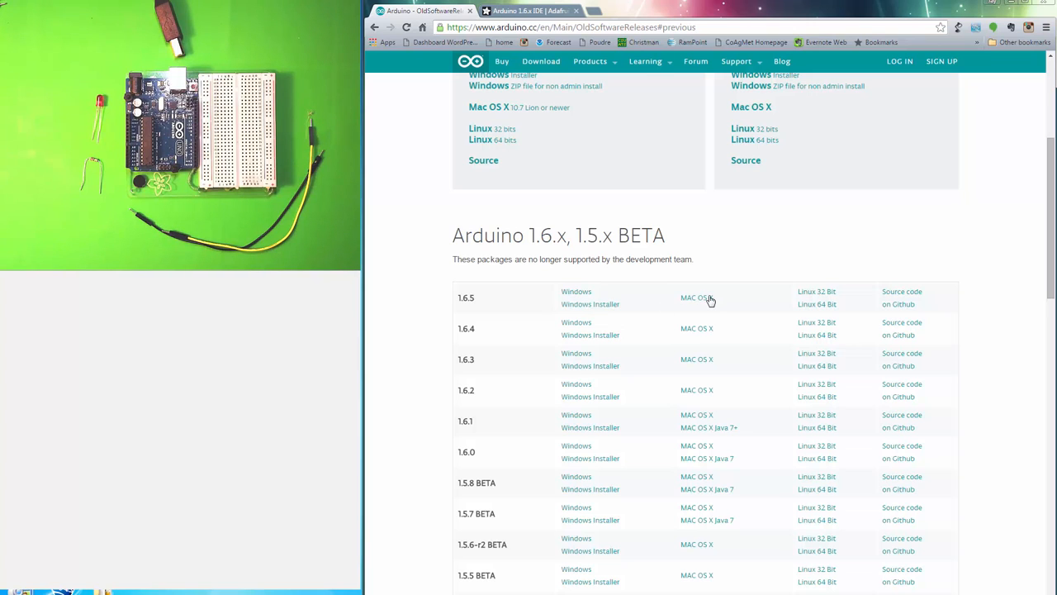
{"action": "mouse_move", "coordinate": [816, 304]}
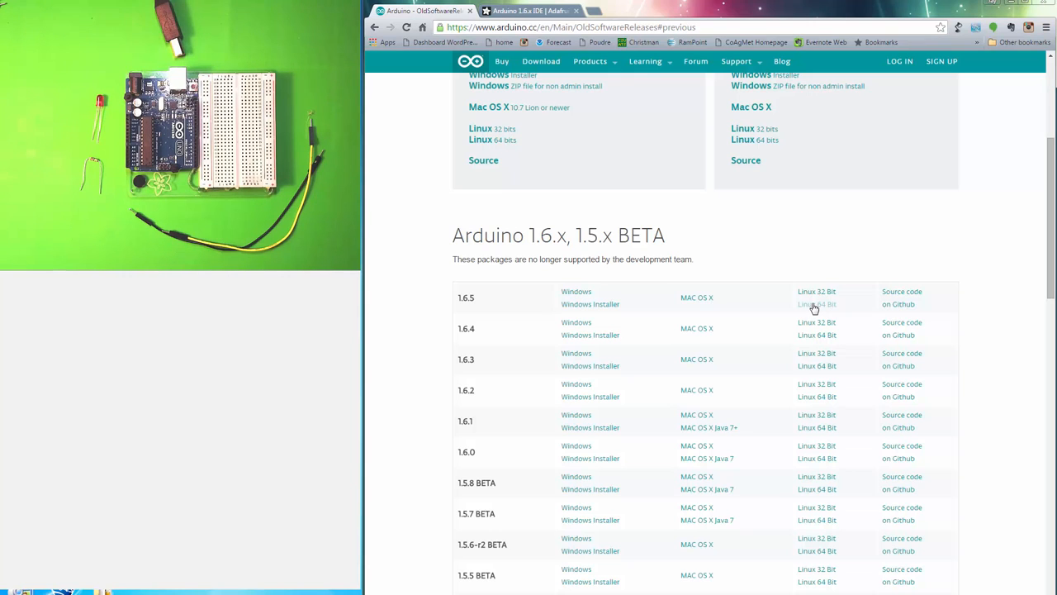
{"action": "mouse_move", "coordinate": [652, 322]}
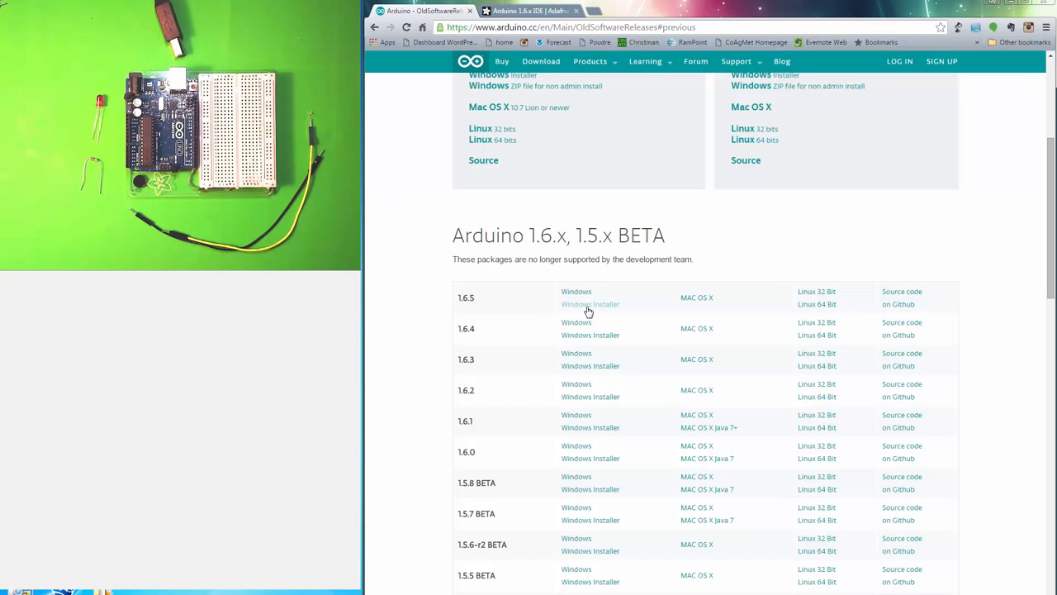
{"action": "mouse_move", "coordinate": [588, 311]}
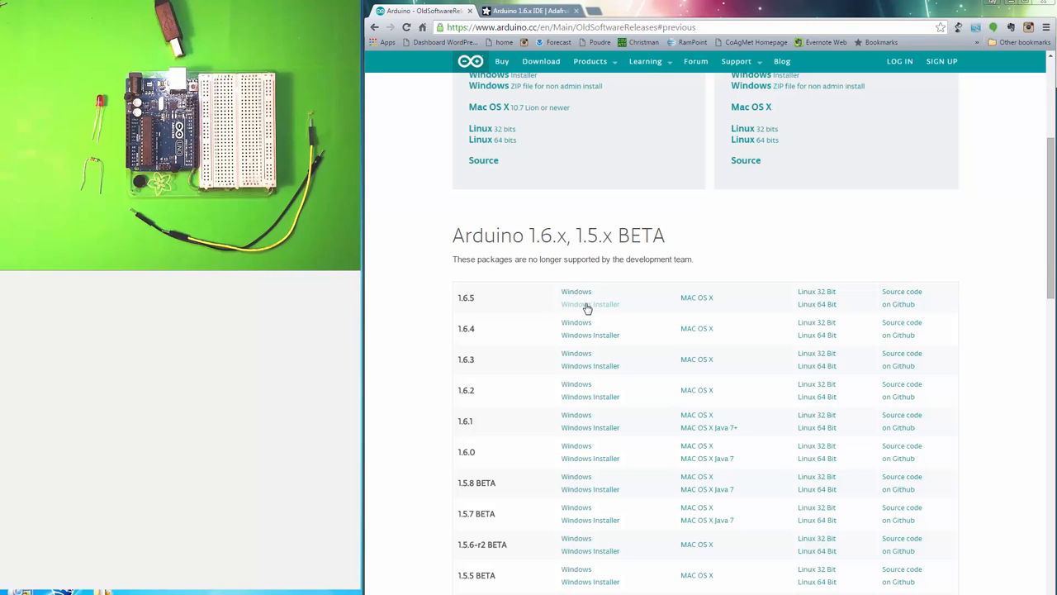
{"action": "mouse_move", "coordinate": [586, 309]}
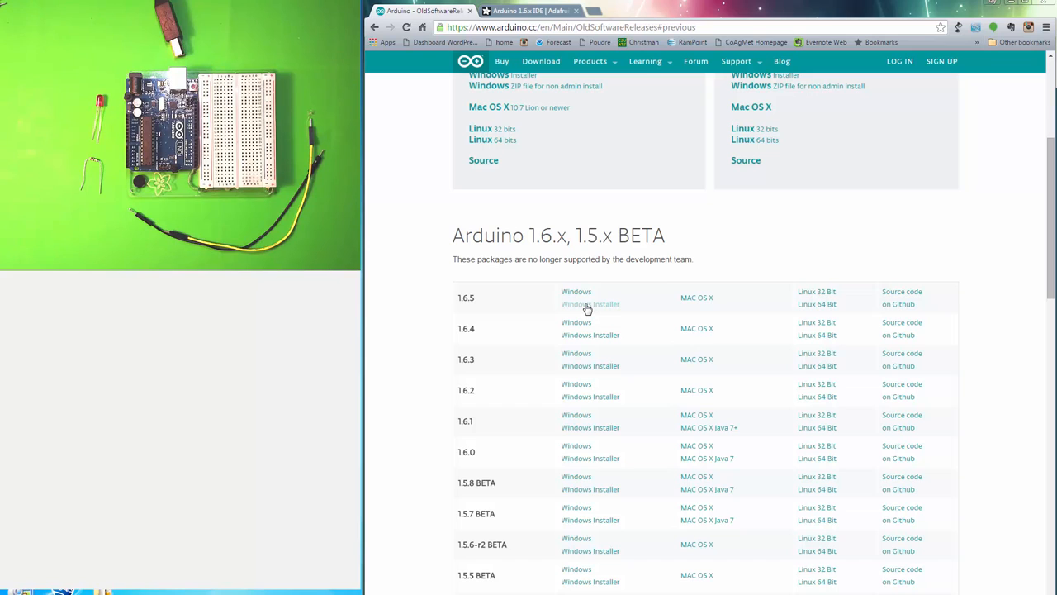
{"action": "mouse_move", "coordinate": [591, 304]}
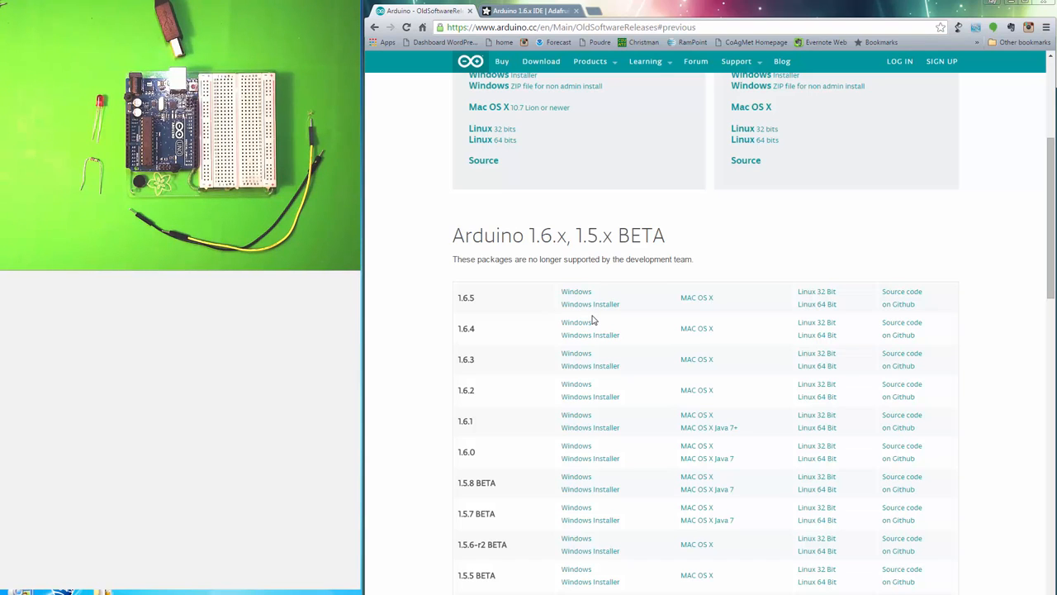
{"action": "mouse_move", "coordinate": [605, 321]}
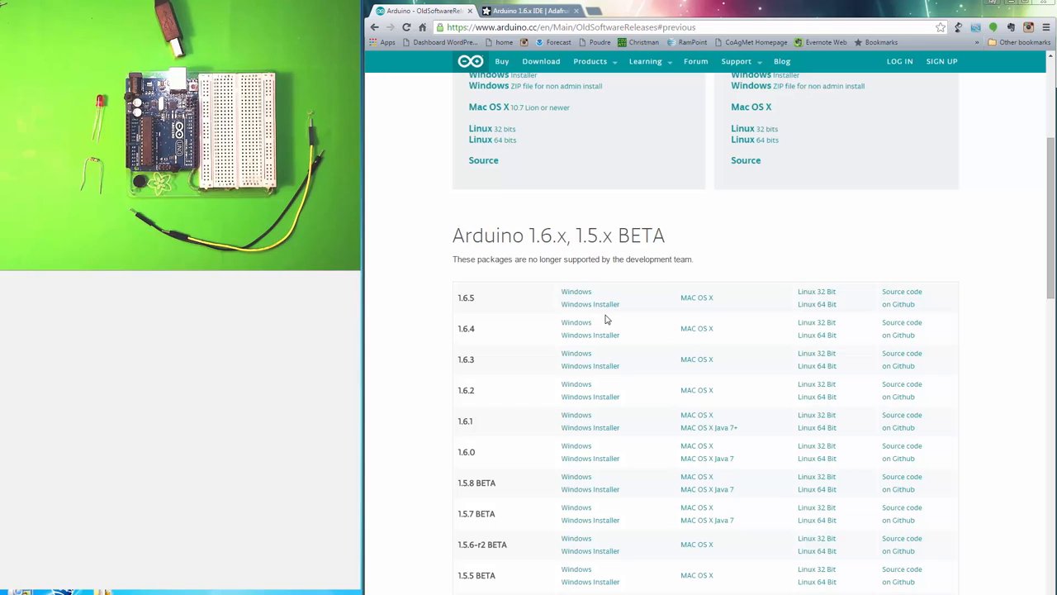
{"action": "mouse_move", "coordinate": [568, 337]}
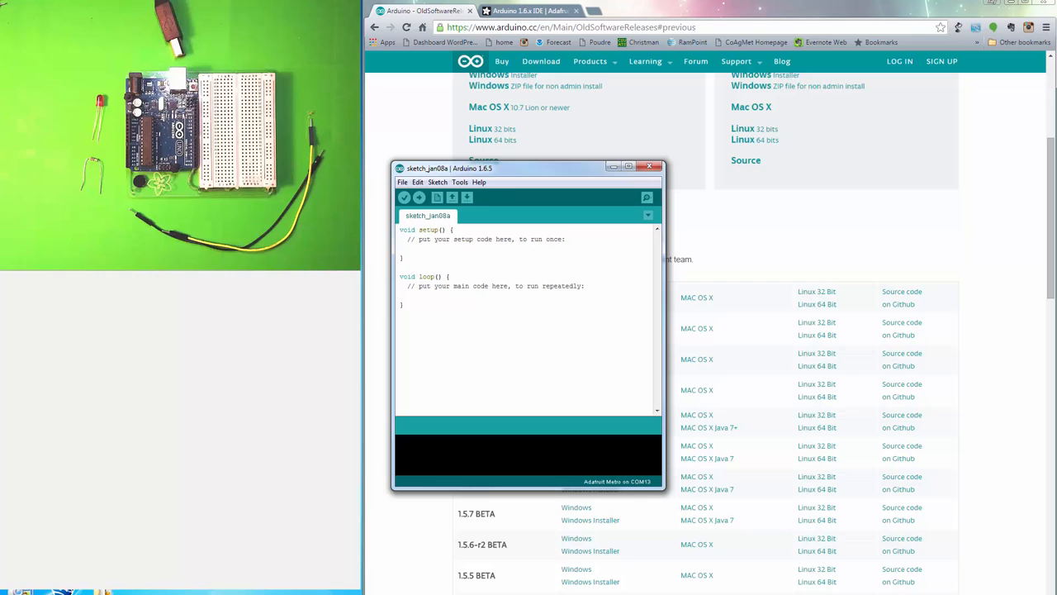
- Move the new sketch window to the top of the screen and enlarge it
{"action": "left_click_drag", "start_coordinate": [446, 168], "coordinate": [508, 36]}
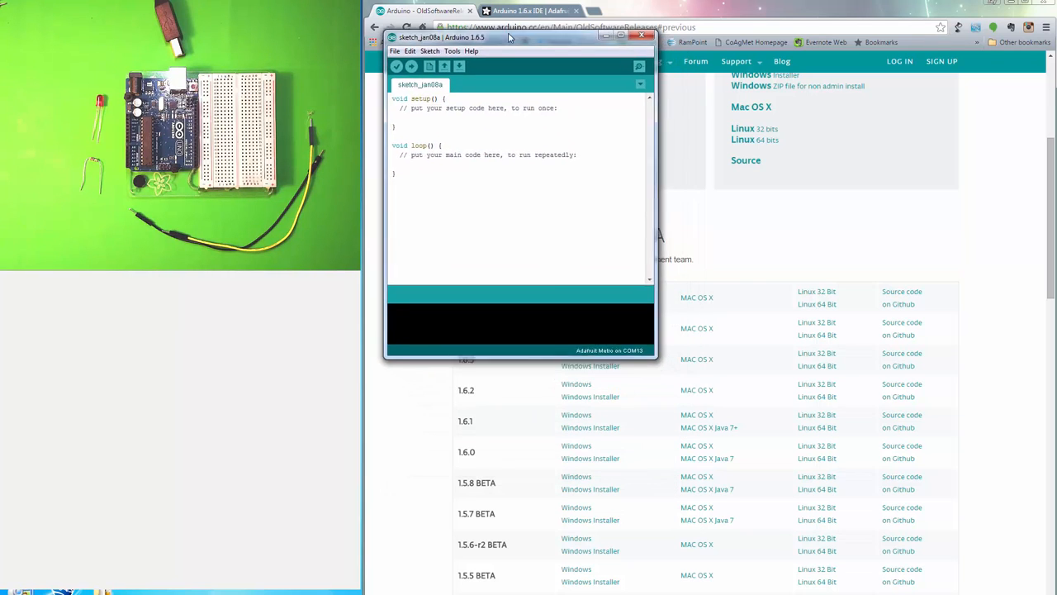
{"action": "left_click_drag", "start_coordinate": [509, 37], "coordinate": [505, 15]}
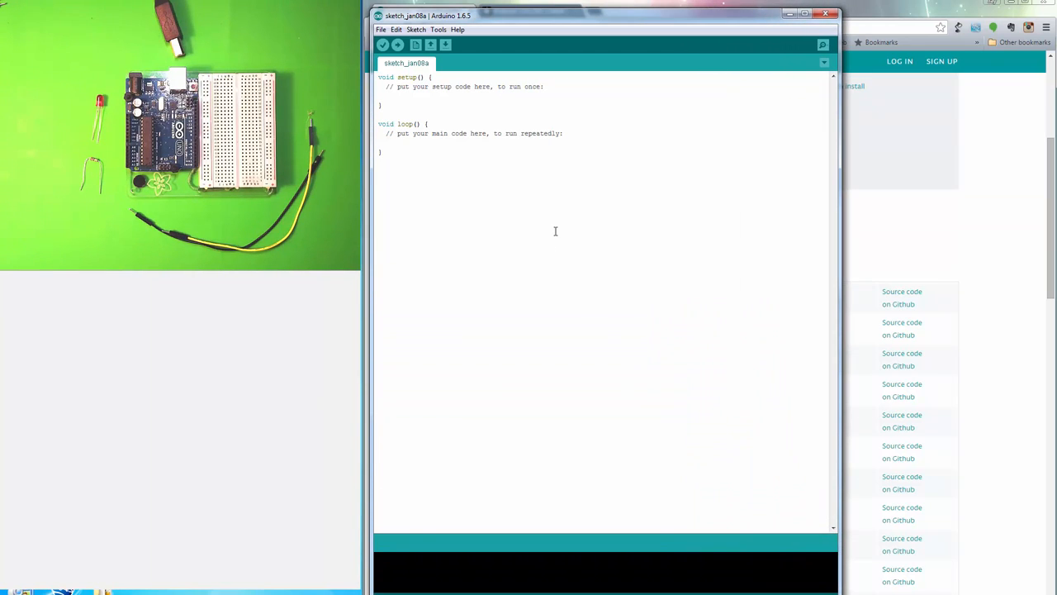
{"action": "mouse_move", "coordinate": [512, 174]}
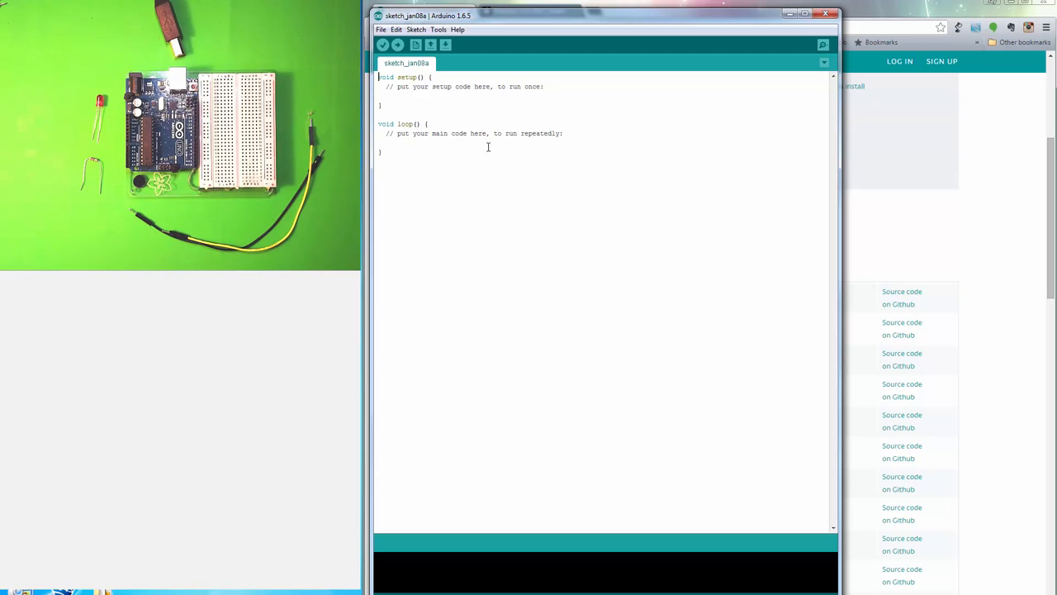
{"action": "mouse_move", "coordinate": [485, 146]}
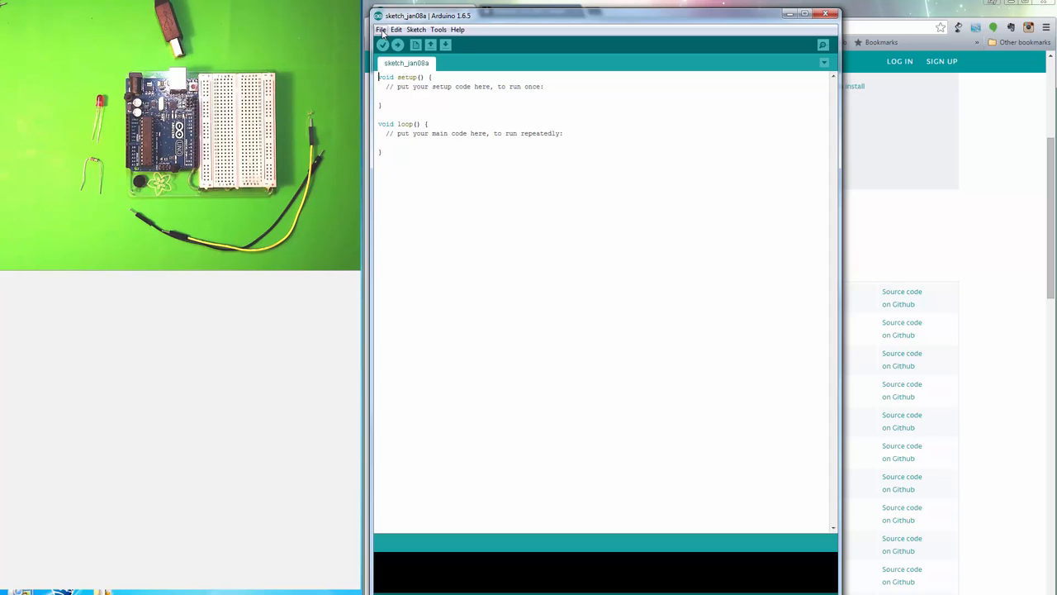
- Load the Blink example from File > Examples > 01.Basics
{"action": "left_click", "coordinate": [380, 30]}
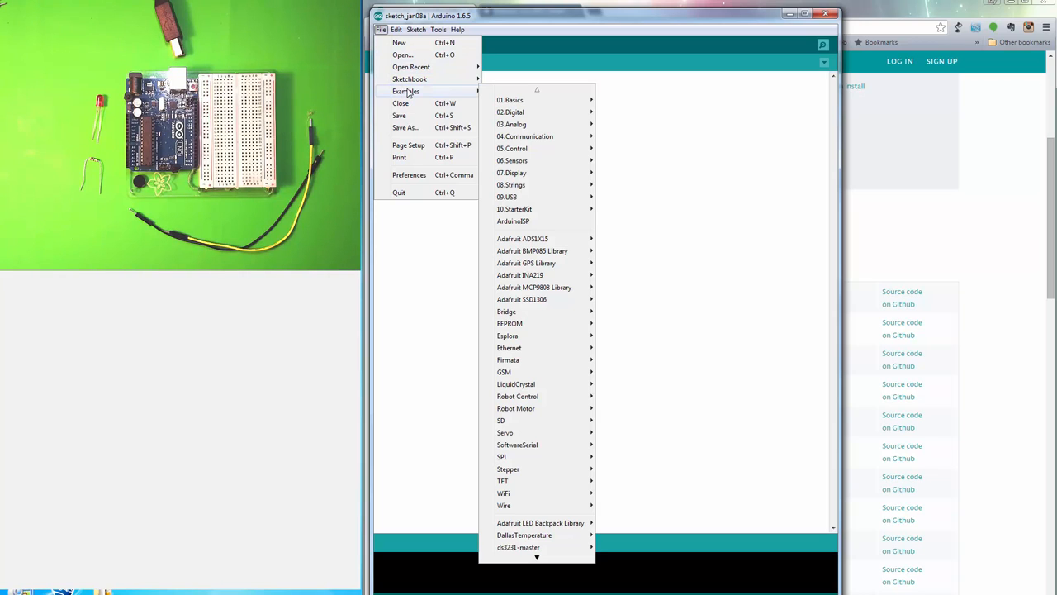
{"action": "mouse_move", "coordinate": [508, 101]}
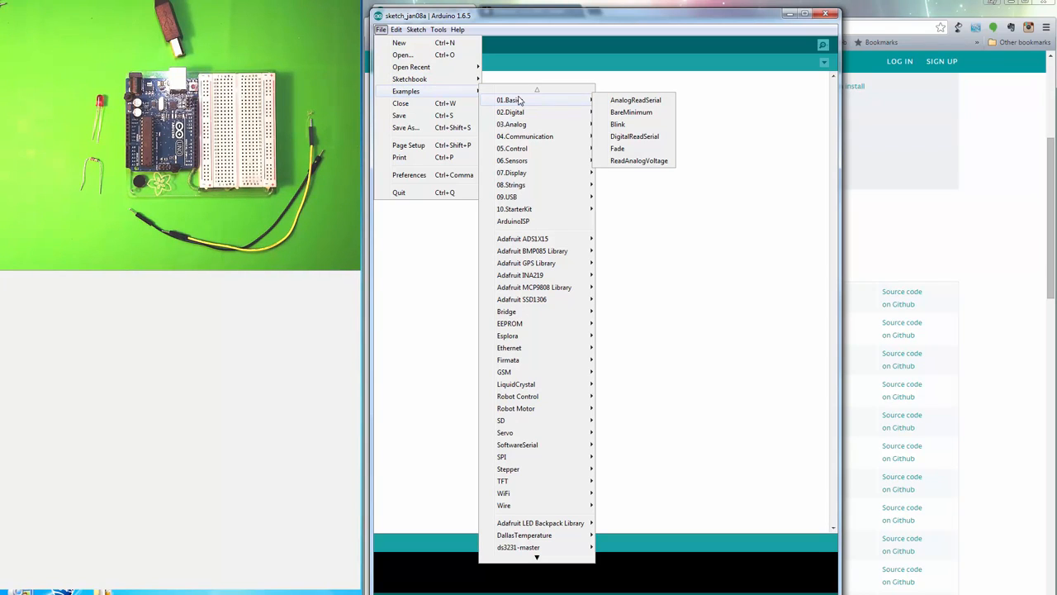
{"action": "mouse_move", "coordinate": [617, 124]}
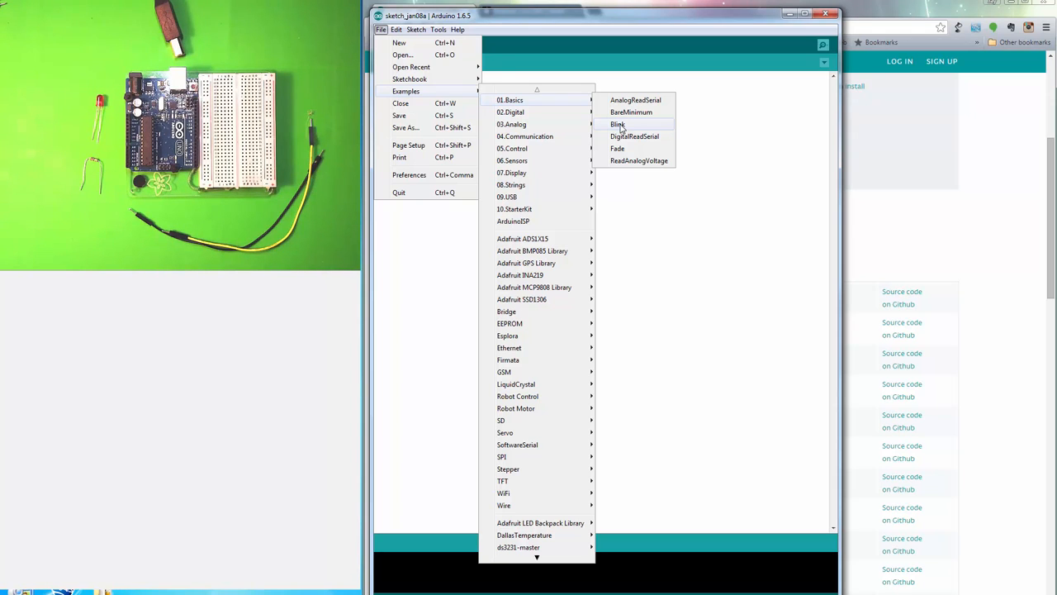
{"action": "left_click", "coordinate": [618, 124]}
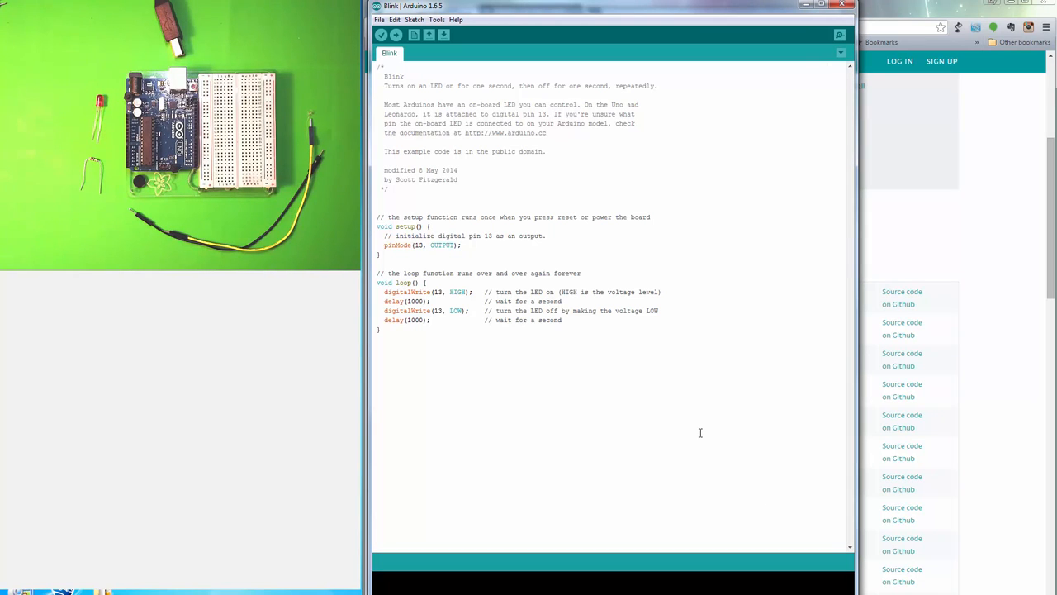
{"action": "mouse_move", "coordinate": [604, 350]}
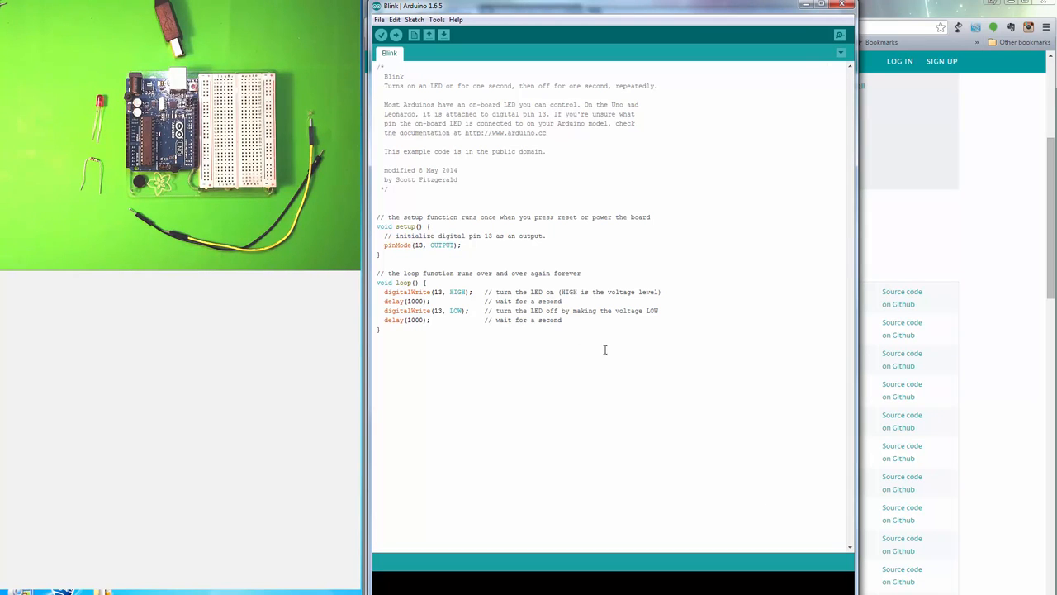
{"action": "mouse_move", "coordinate": [442, 132]}
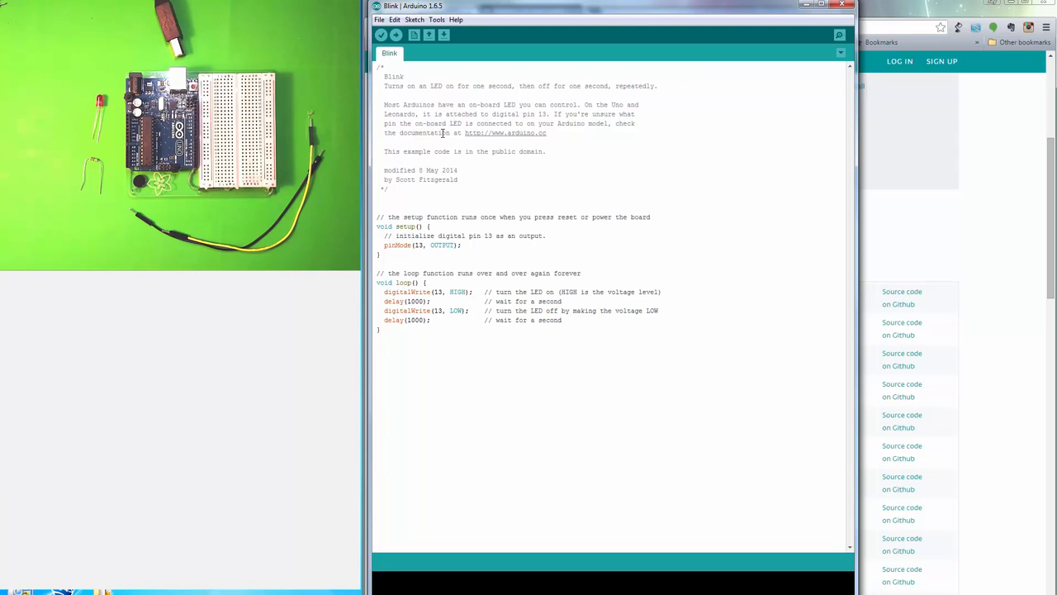
{"action": "mouse_move", "coordinate": [468, 93]}
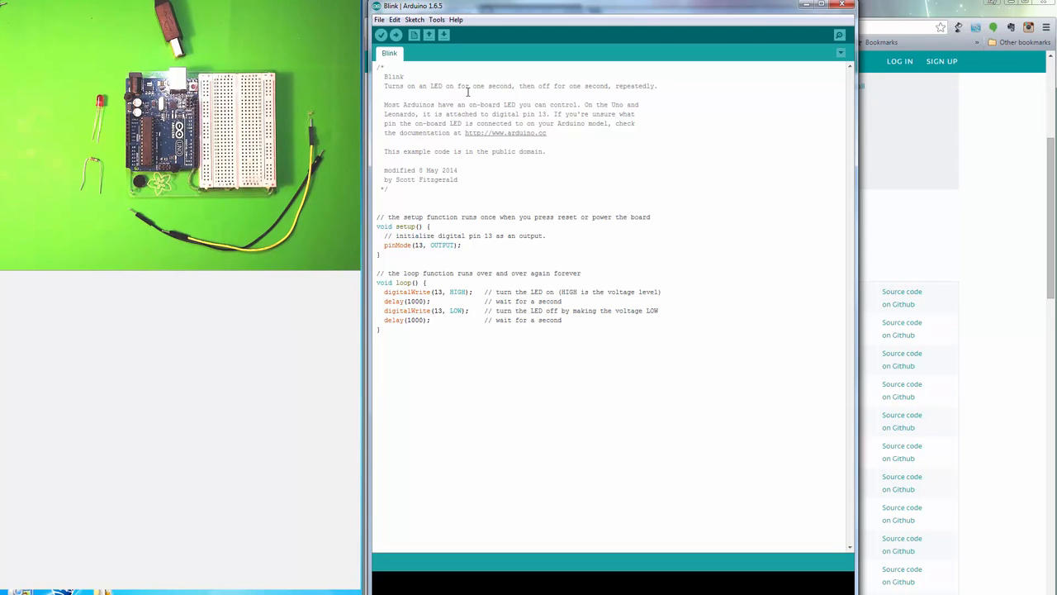
{"action": "mouse_move", "coordinate": [578, 142]}
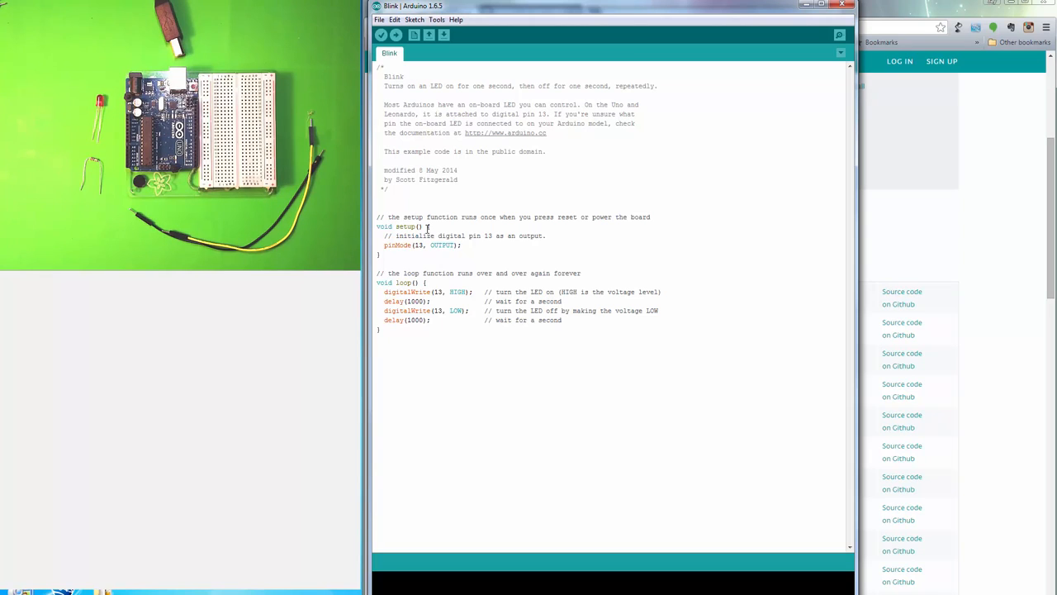
{"action": "mouse_move", "coordinate": [386, 254]}
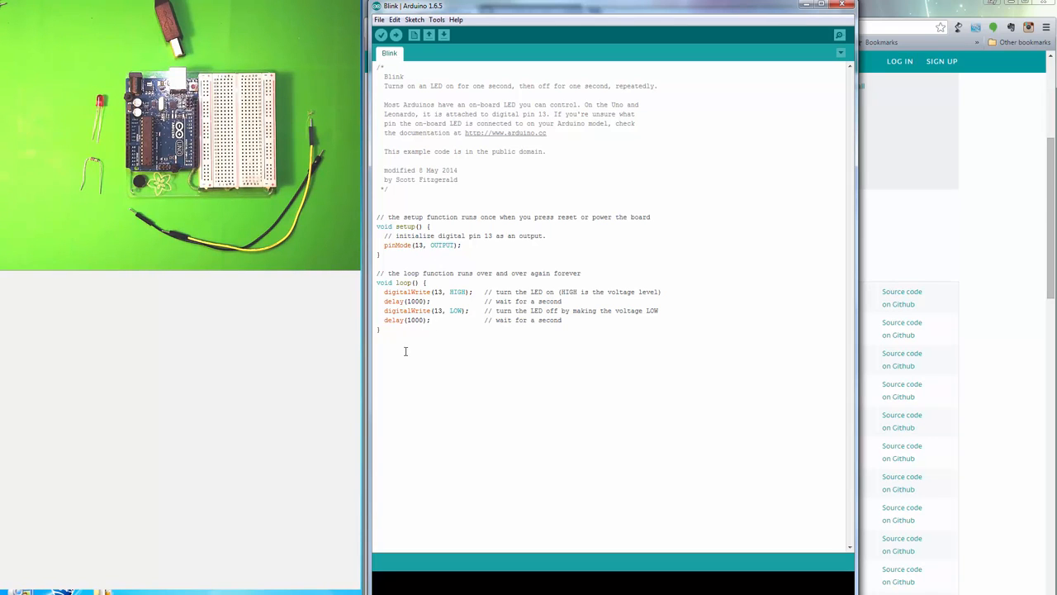
{"action": "mouse_move", "coordinate": [429, 309]}
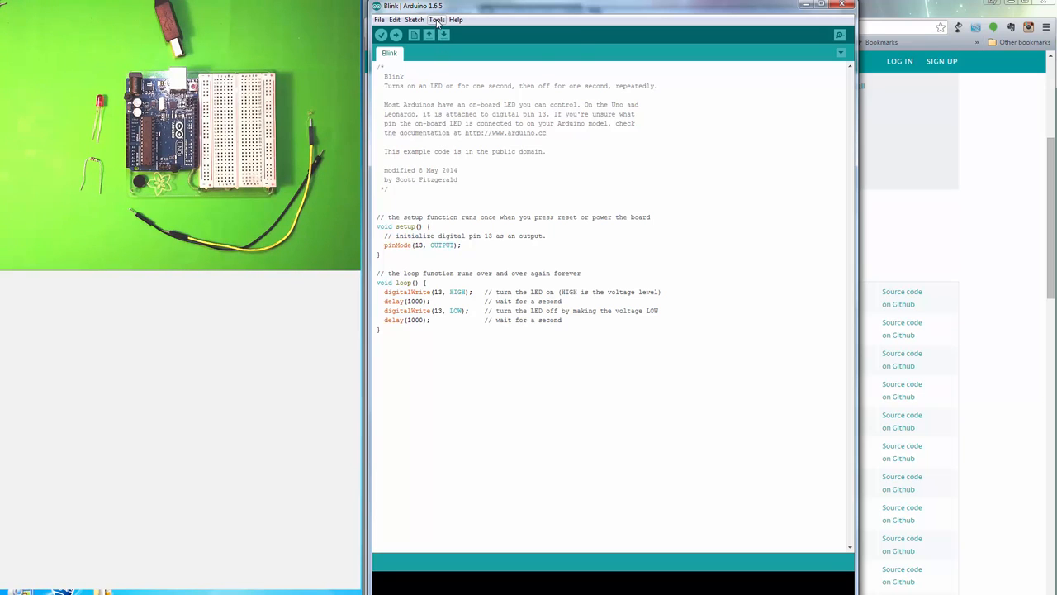
{"action": "left_click", "coordinate": [437, 20]}
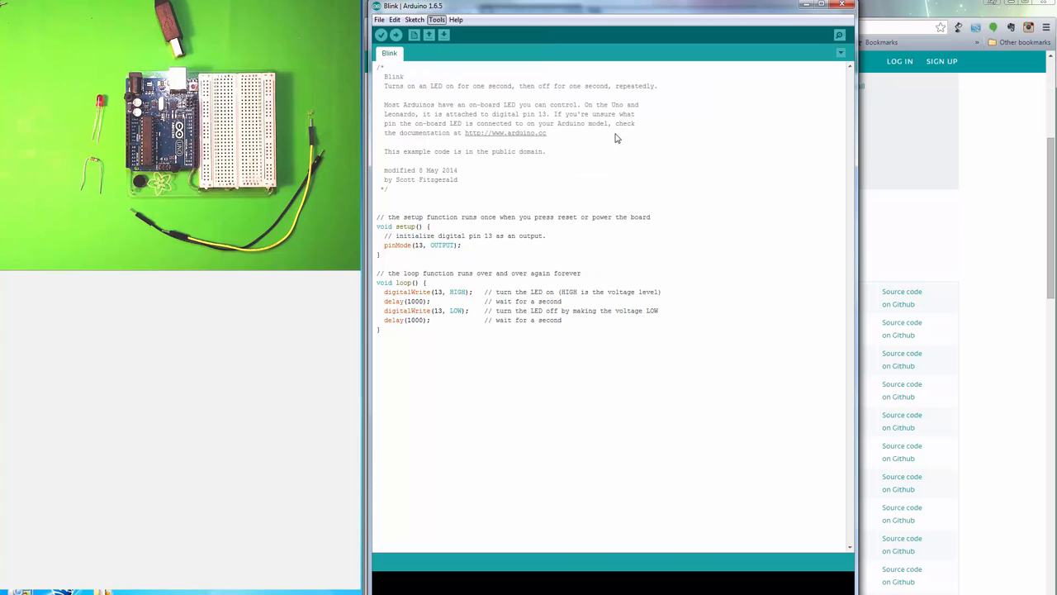
{"action": "left_click", "coordinate": [436, 20]}
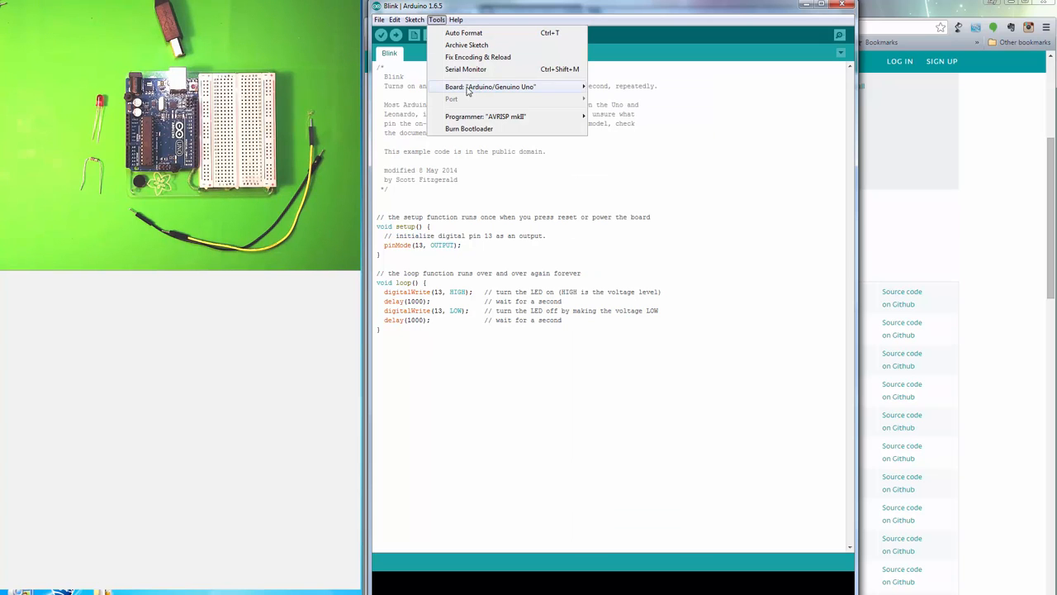
{"action": "left_click", "coordinate": [493, 86]}
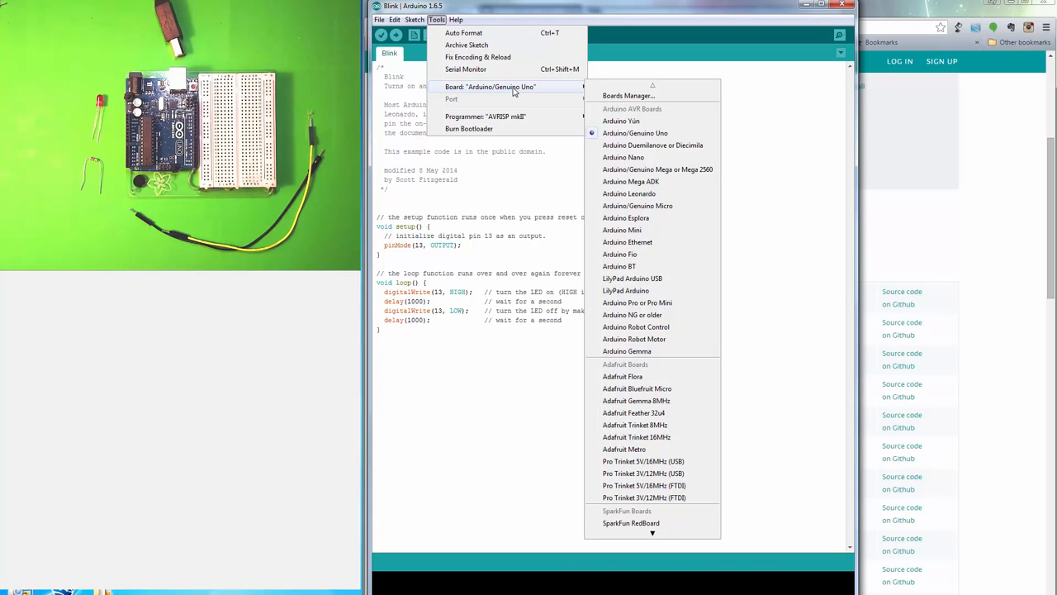
{"action": "mouse_move", "coordinate": [463, 89]}
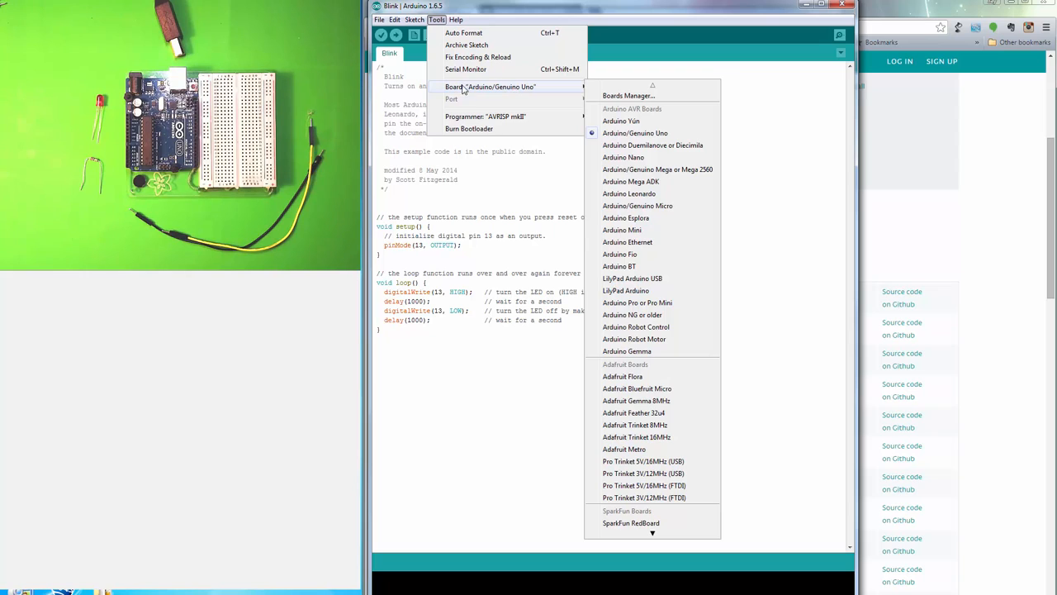
{"action": "mouse_move", "coordinate": [453, 99]}
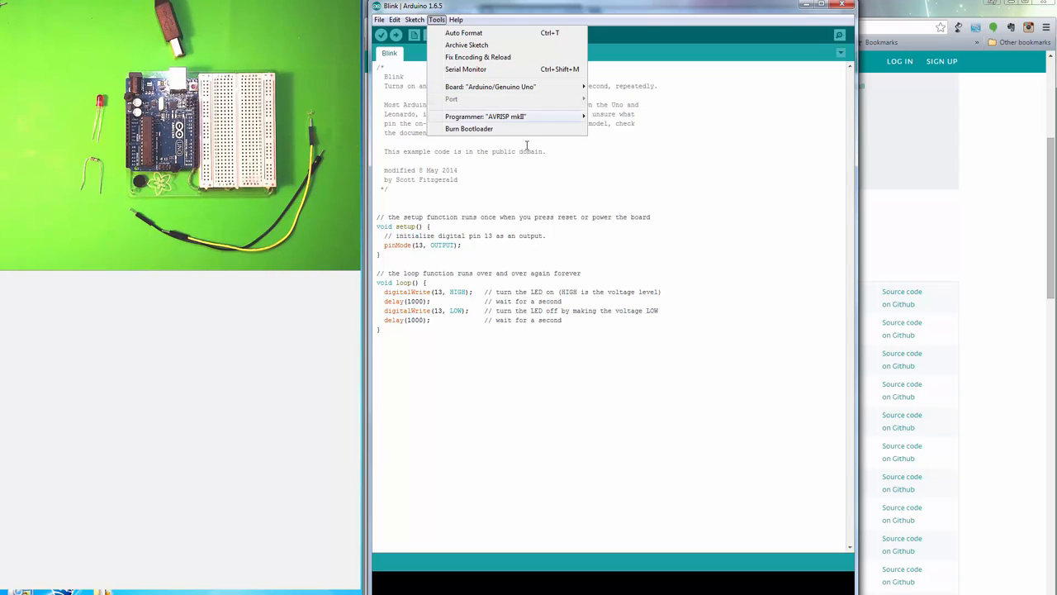
{"action": "mouse_move", "coordinate": [601, 182]}
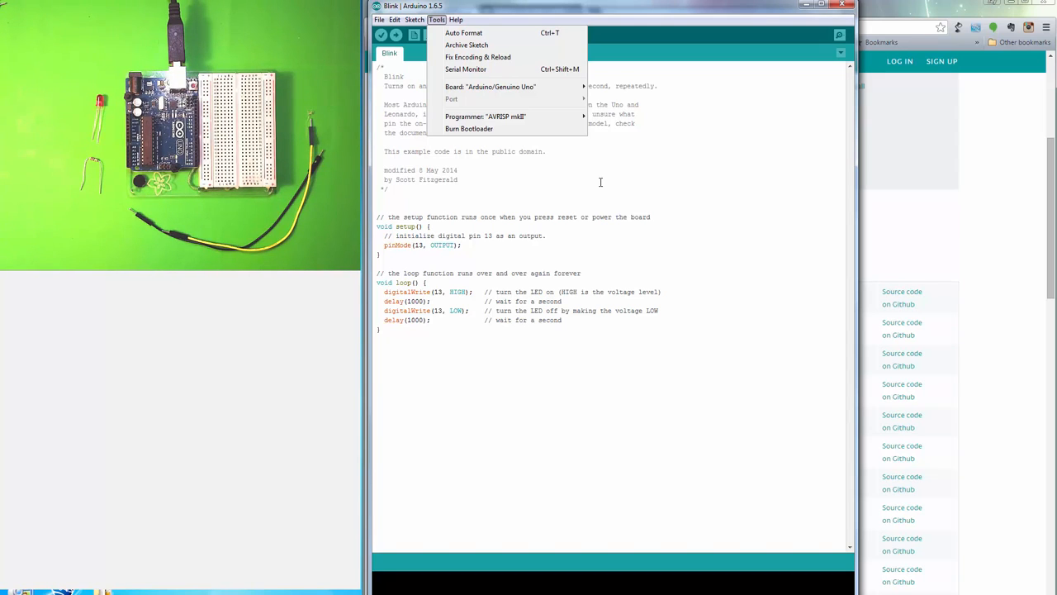
{"action": "left_click", "coordinate": [601, 182]}
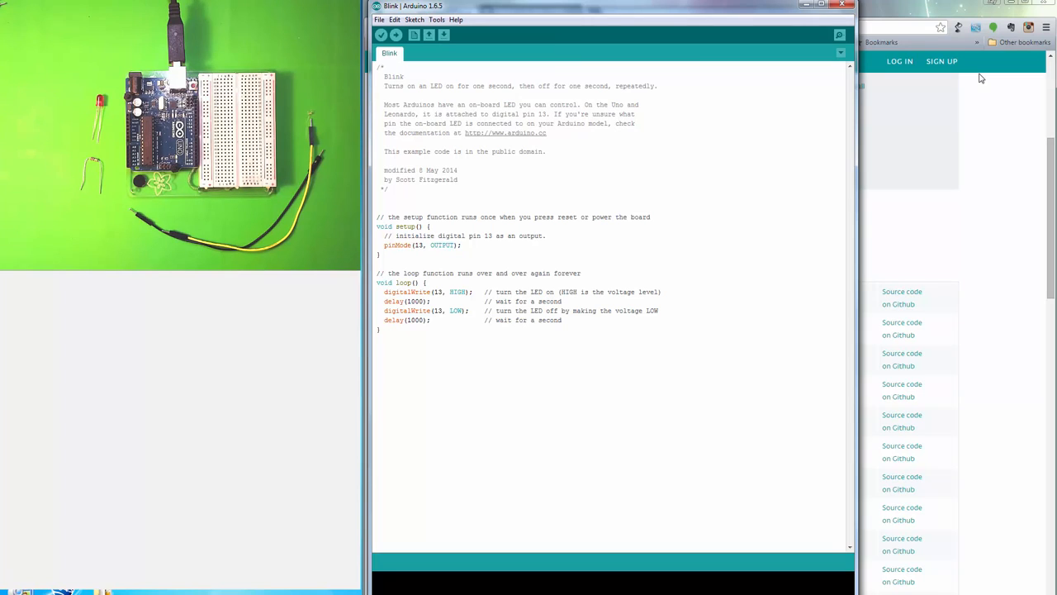
{"action": "mouse_move", "coordinate": [928, 129]}
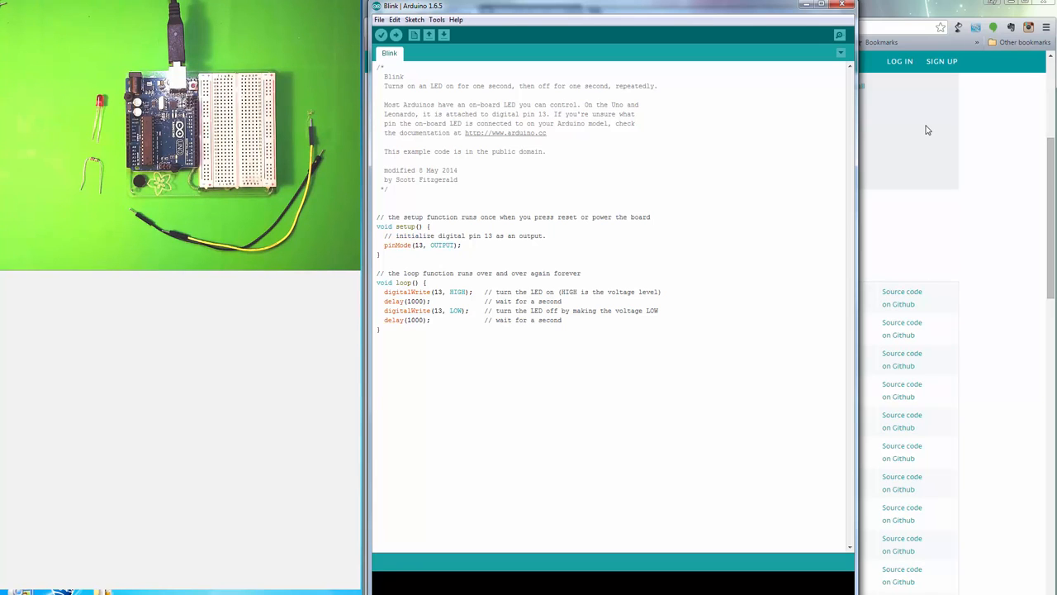
{"action": "mouse_move", "coordinate": [897, 129]}
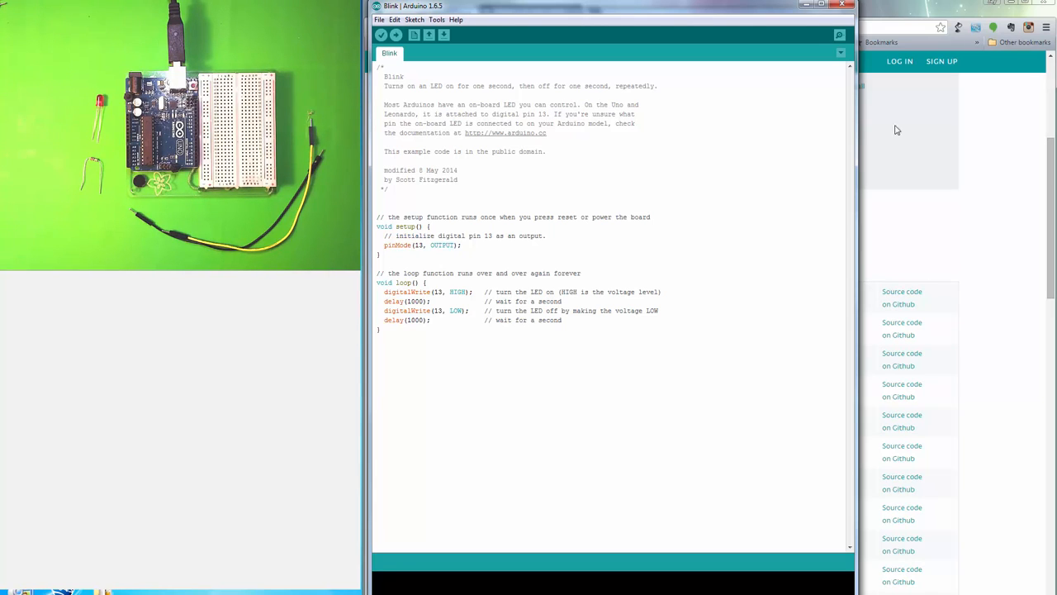
{"action": "mouse_move", "coordinate": [380, 35]}
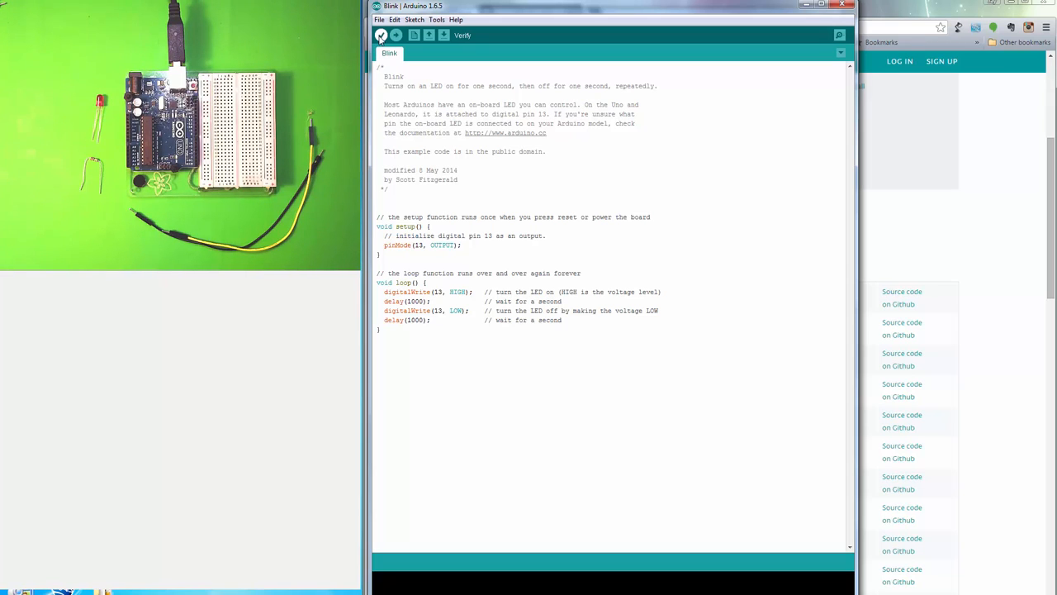
- Verify Blink, fix the missing semicolon after pinMode in setup, and verify again until it compiles
{"action": "left_click", "coordinate": [380, 35]}
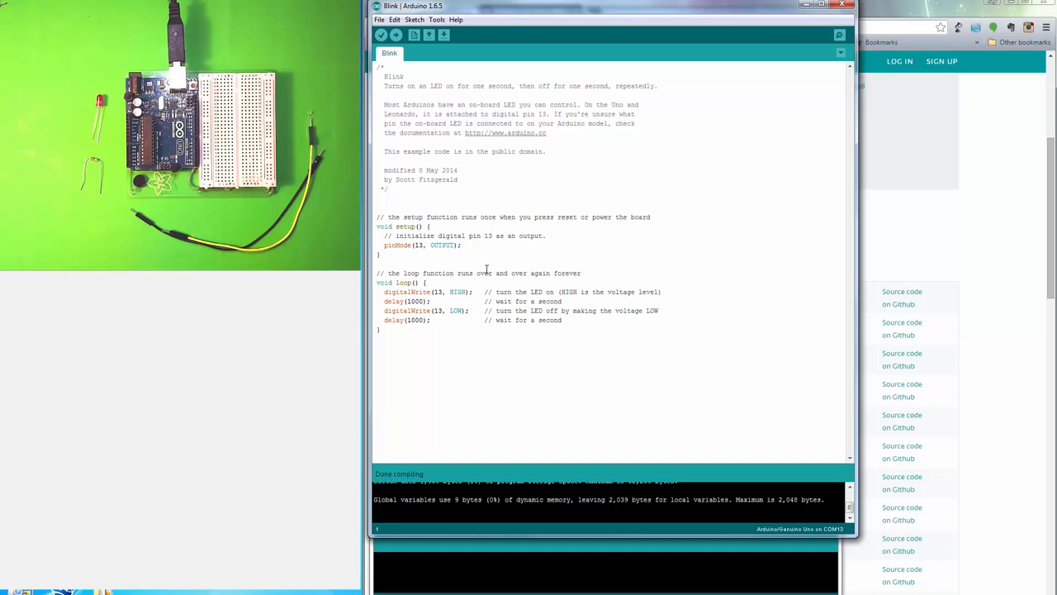
{"action": "mouse_move", "coordinate": [445, 207]}
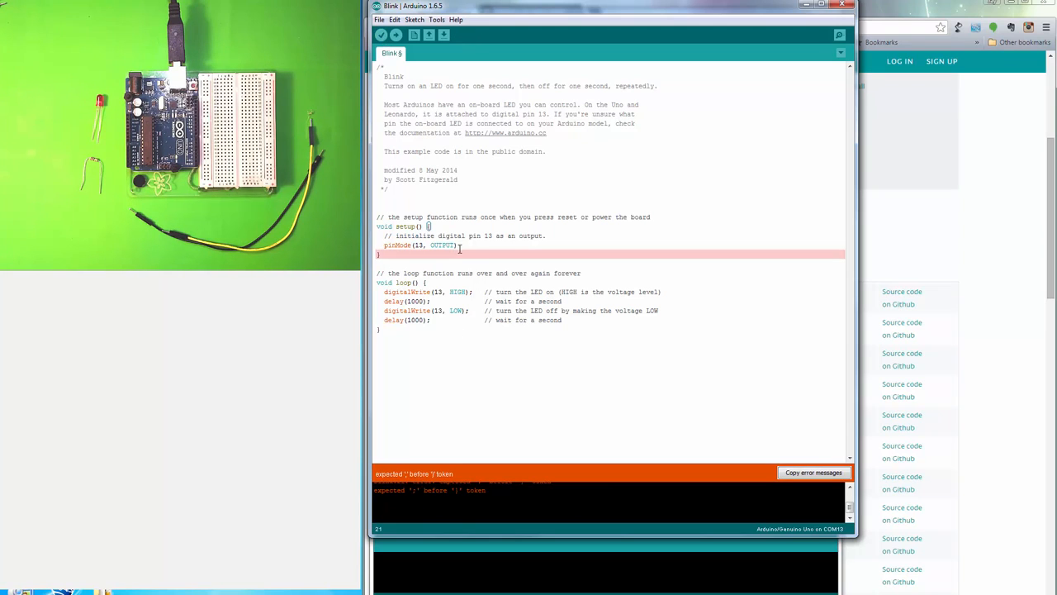
{"action": "left_click", "coordinate": [466, 244]}
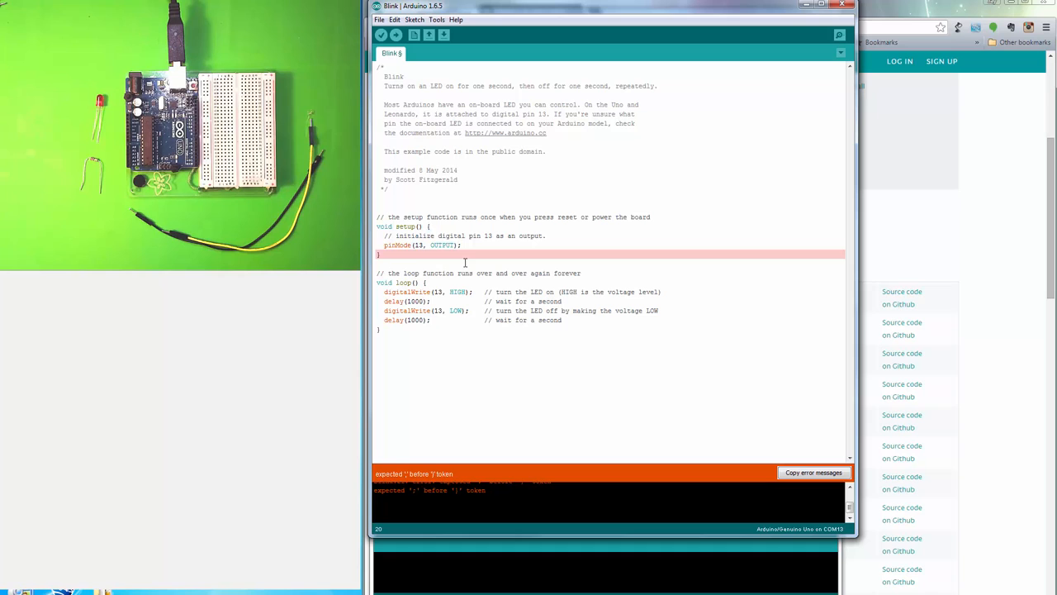
{"action": "left_click", "coordinate": [380, 34]}
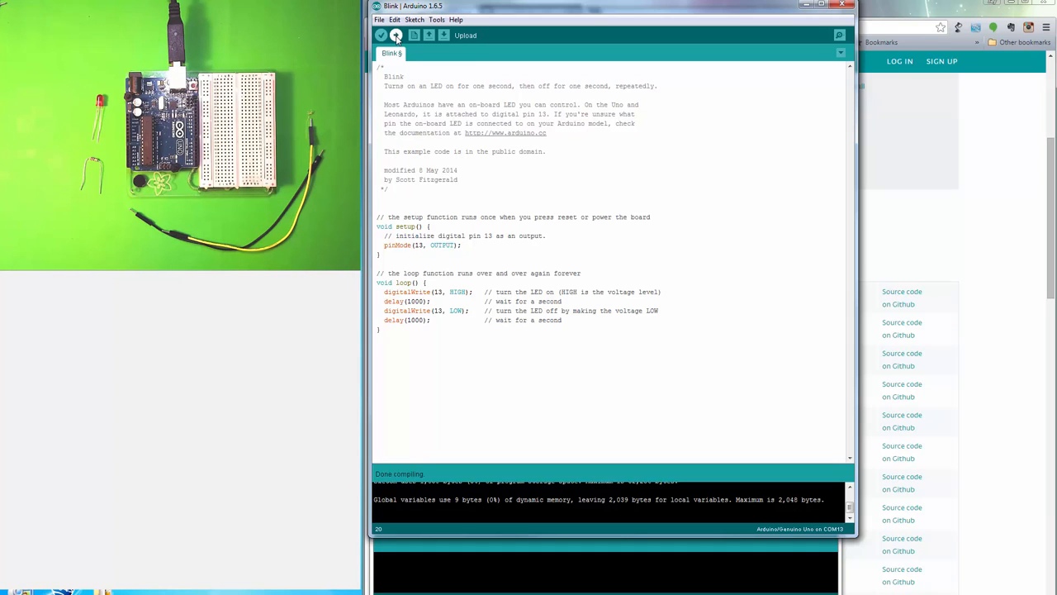
- After the upload fails, set Tools > Port to COM5 (Arduino/Genuino Uno)
{"action": "left_click", "coordinate": [380, 34]}
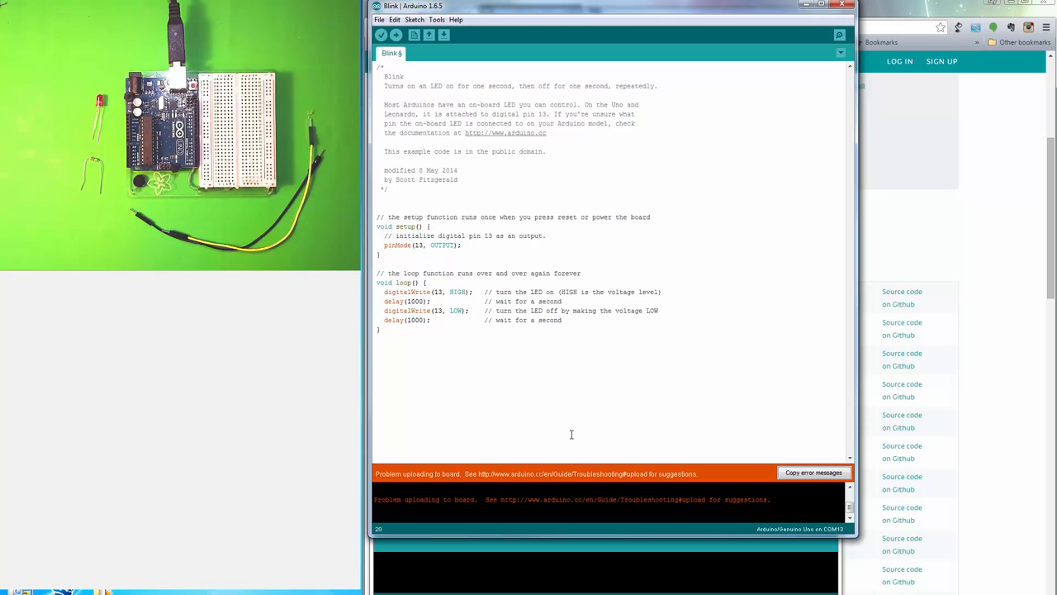
{"action": "mouse_move", "coordinate": [439, 51]}
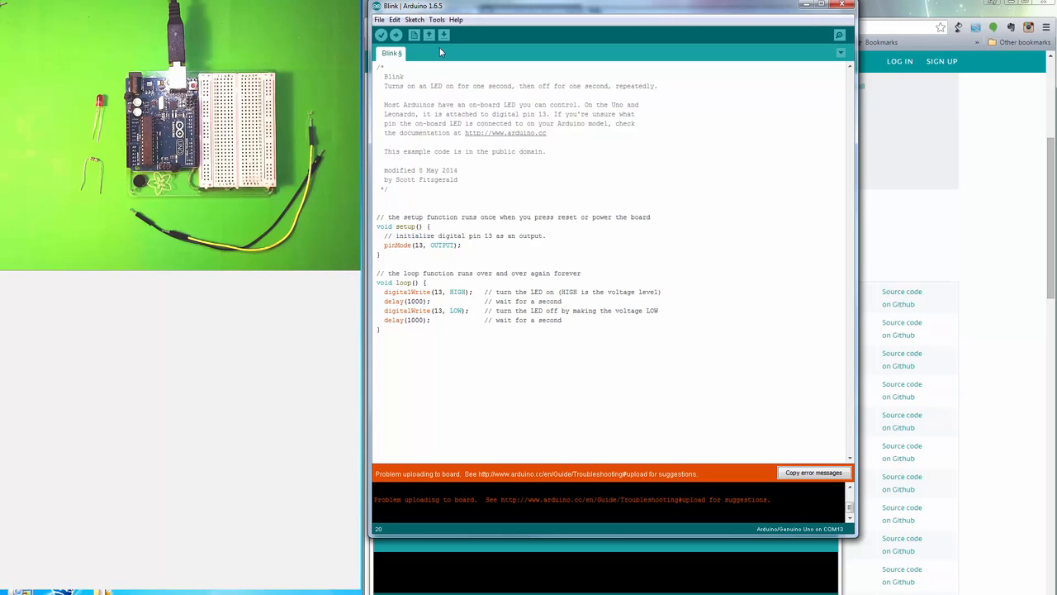
{"action": "left_click", "coordinate": [436, 20]}
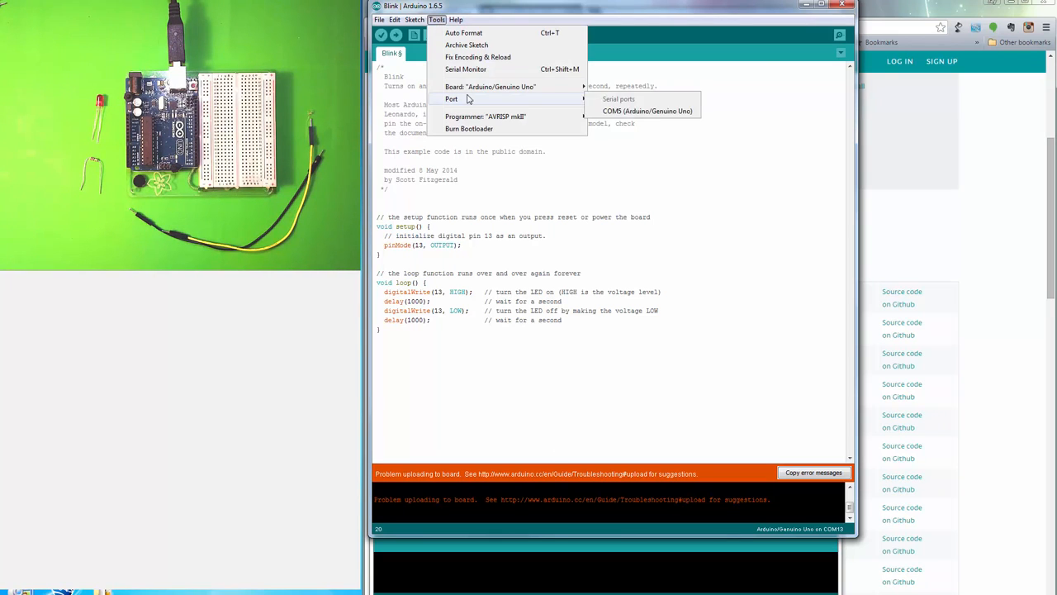
{"action": "mouse_move", "coordinate": [525, 103]}
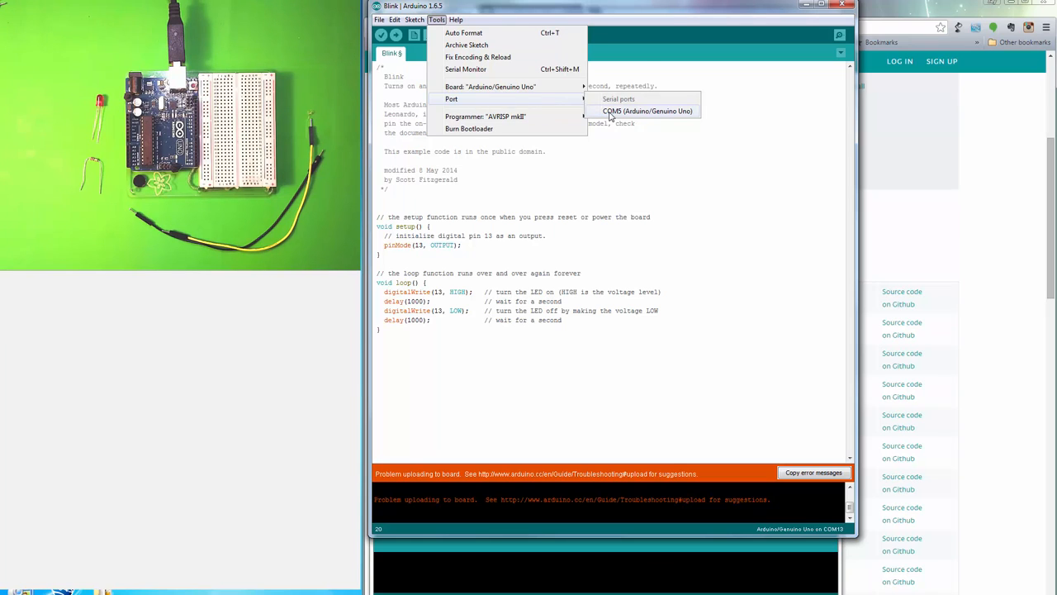
{"action": "left_click", "coordinate": [647, 111]}
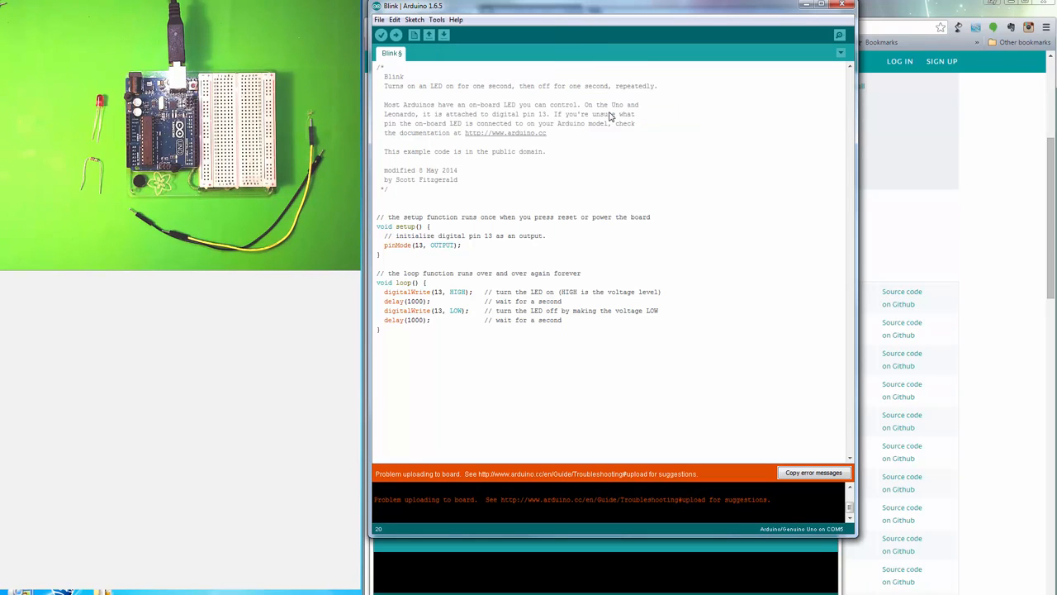
{"action": "mouse_move", "coordinate": [609, 116]}
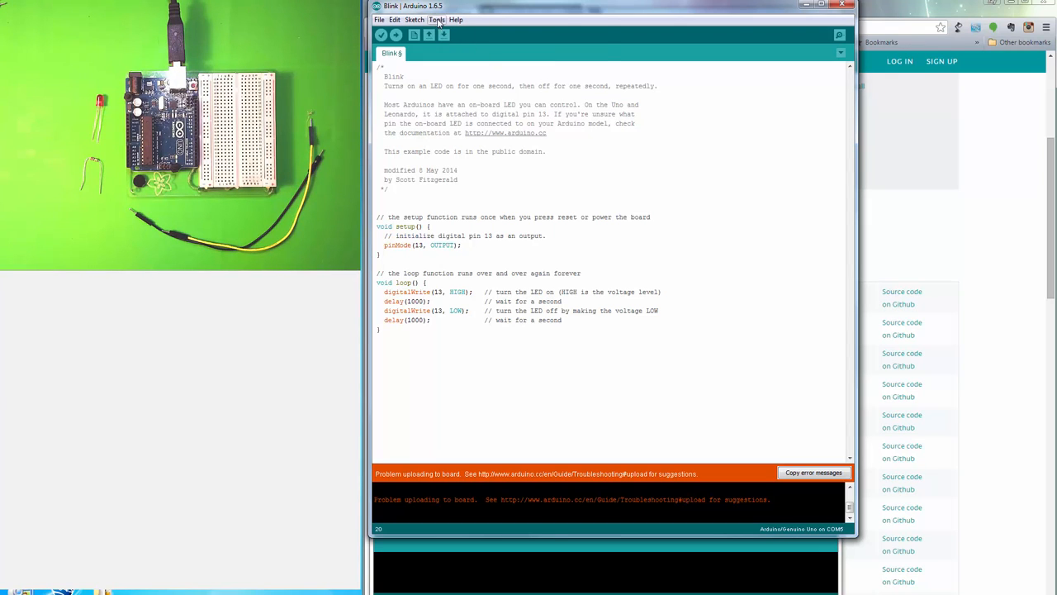
{"action": "left_click", "coordinate": [436, 20]}
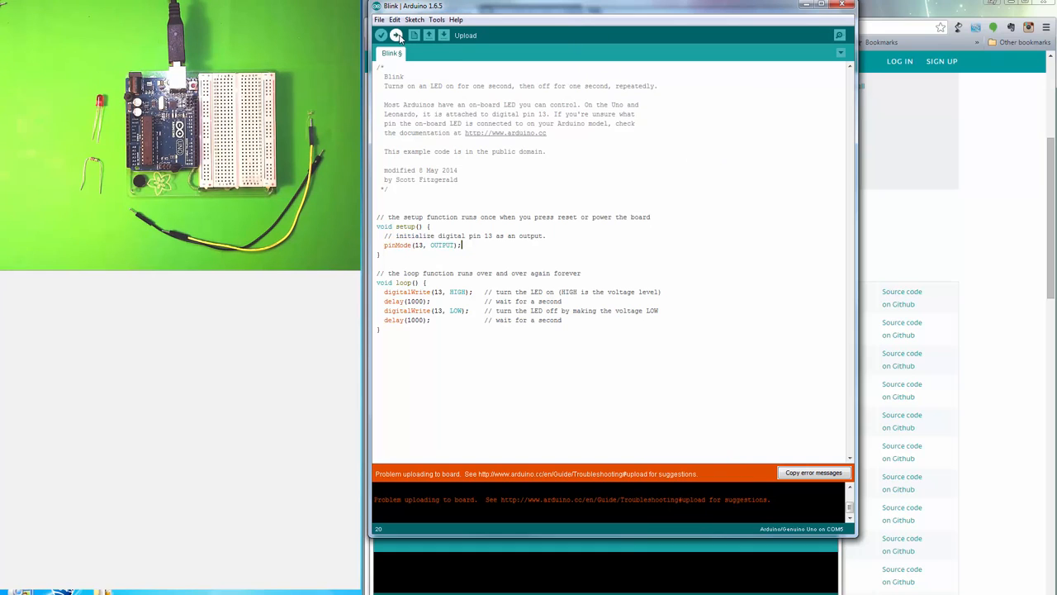
- Upload the unmodified pin-13 Blink sketch to the Uno until done
{"action": "left_click", "coordinate": [397, 34]}
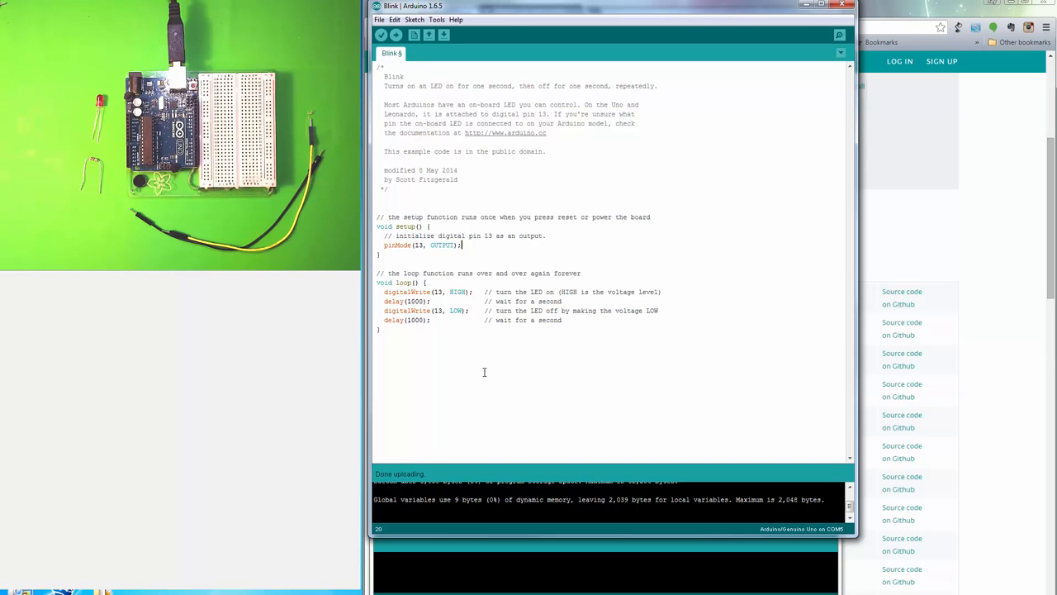
{"action": "mouse_move", "coordinate": [529, 195]}
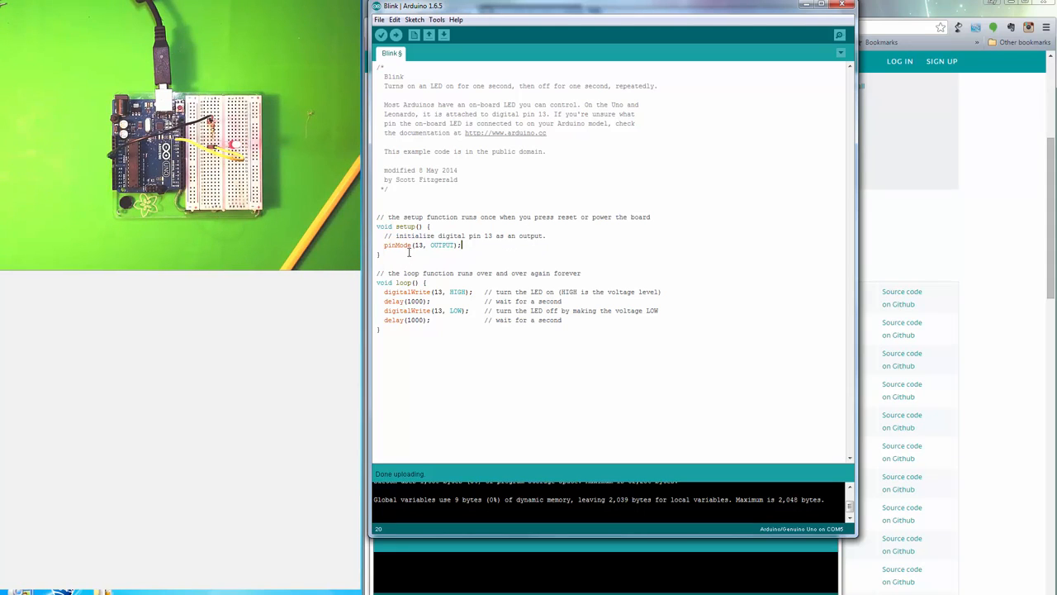
- Change the pin number from 13 to 11 in Blink and upload it to the board
{"action": "double_click", "coordinate": [420, 244]}
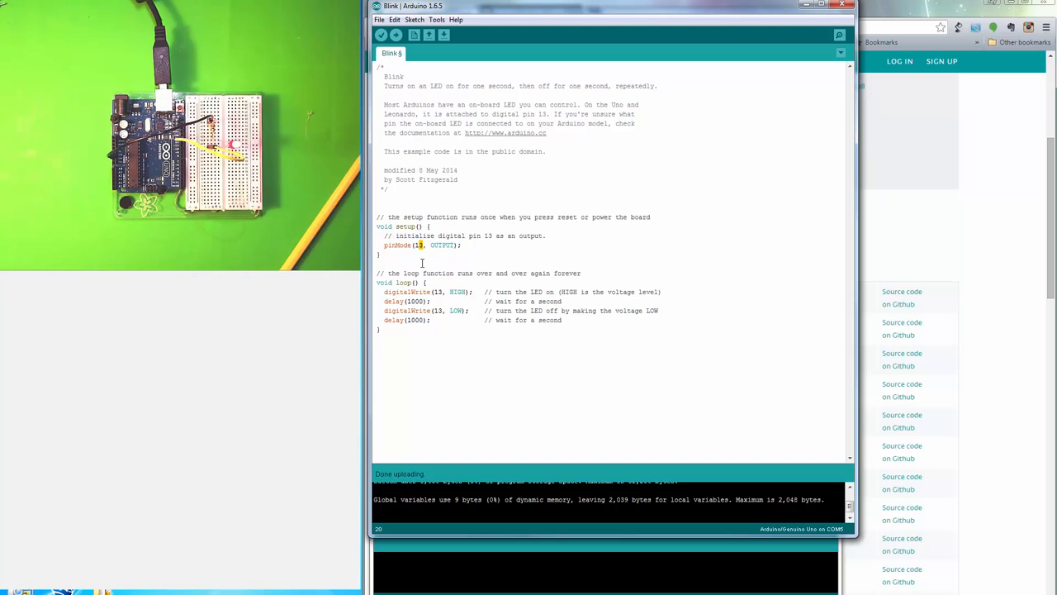
{"action": "type", "text": "11"}
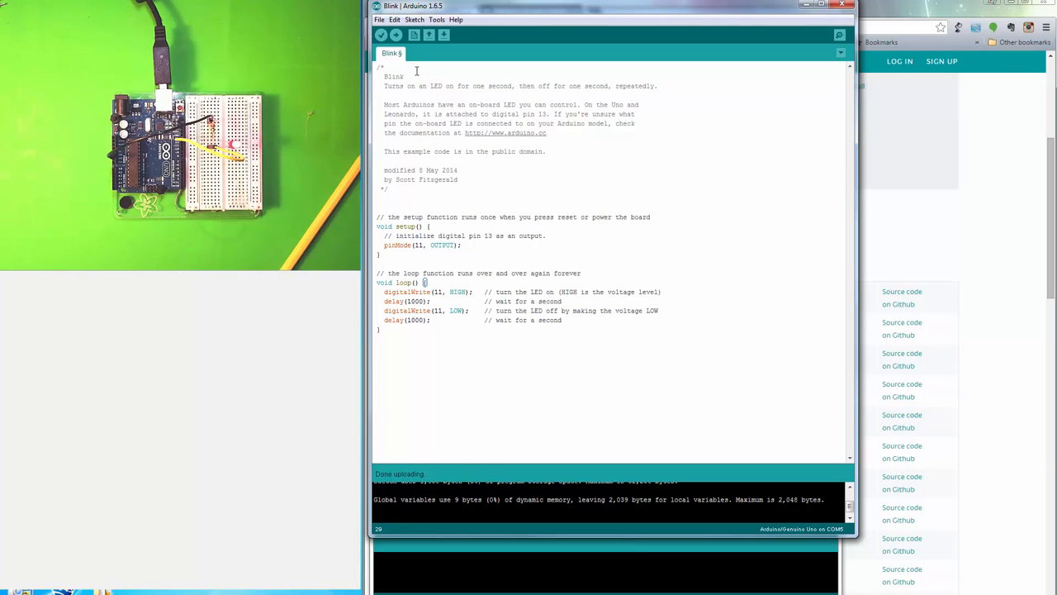
{"action": "left_click", "coordinate": [397, 34]}
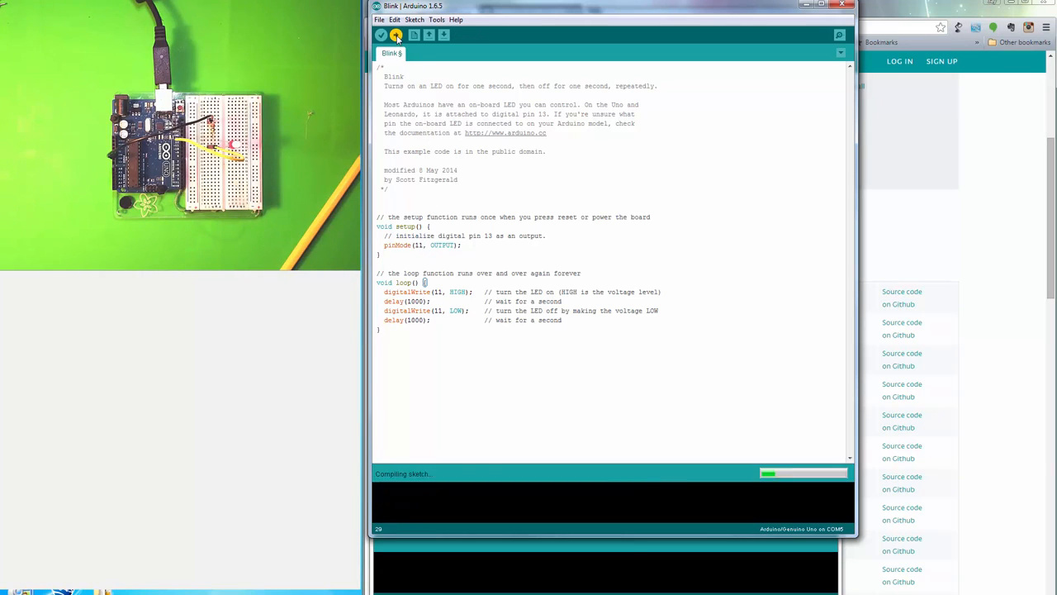
{"action": "left_click", "coordinate": [396, 35]}
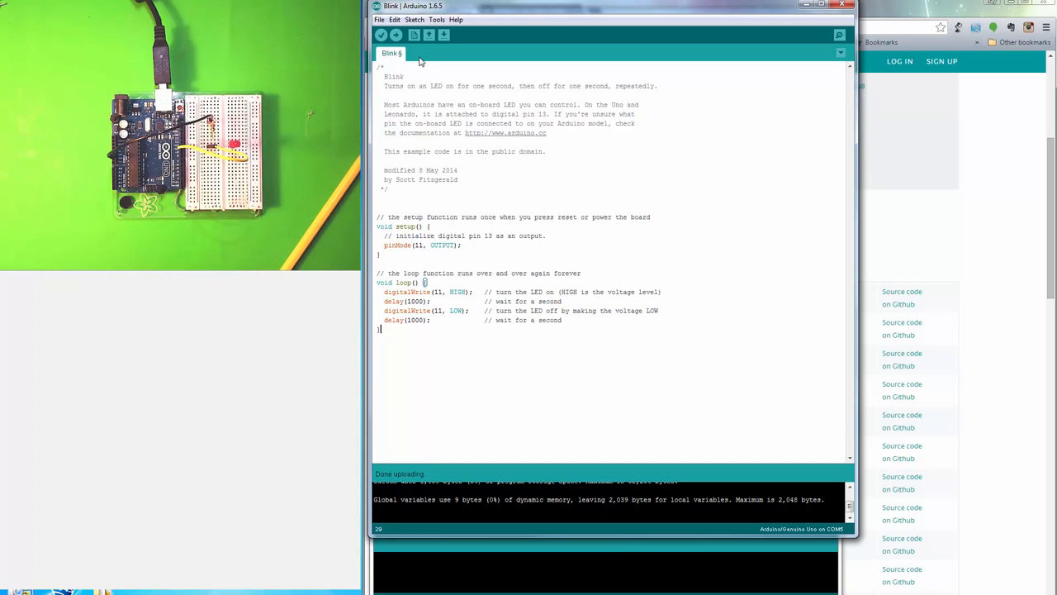
{"action": "mouse_move", "coordinate": [479, 256]}
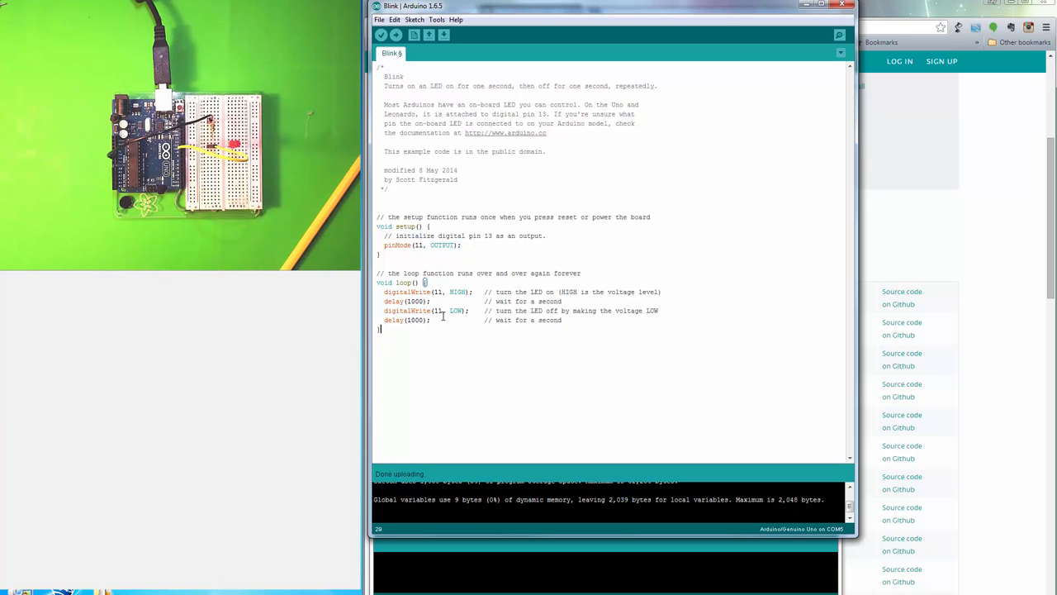
{"action": "mouse_move", "coordinate": [423, 284]}
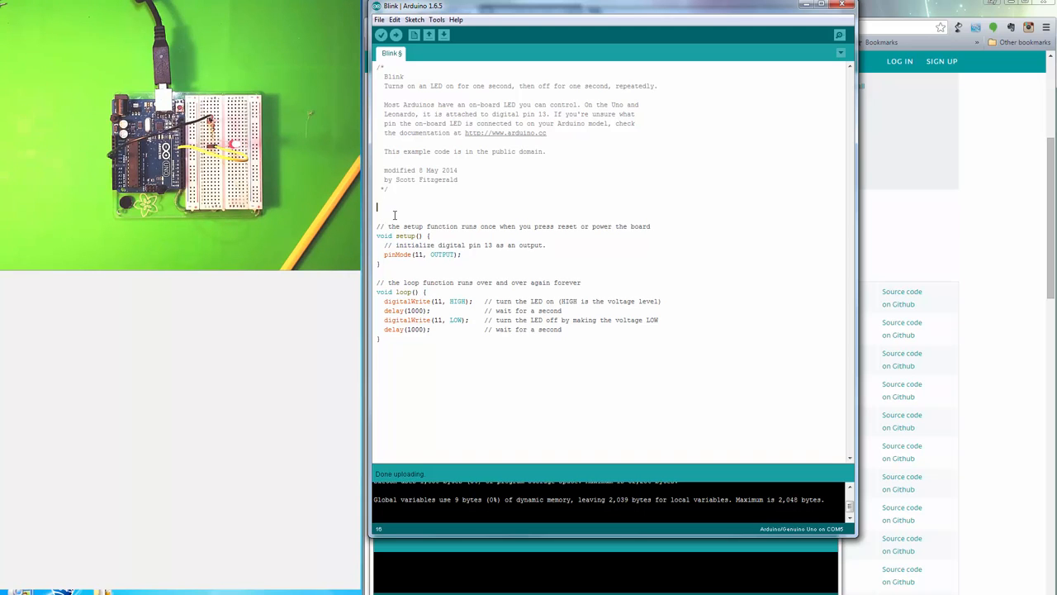
- Add the line const int ledPin = 11; above setup()
{"action": "type", "text": "const"}
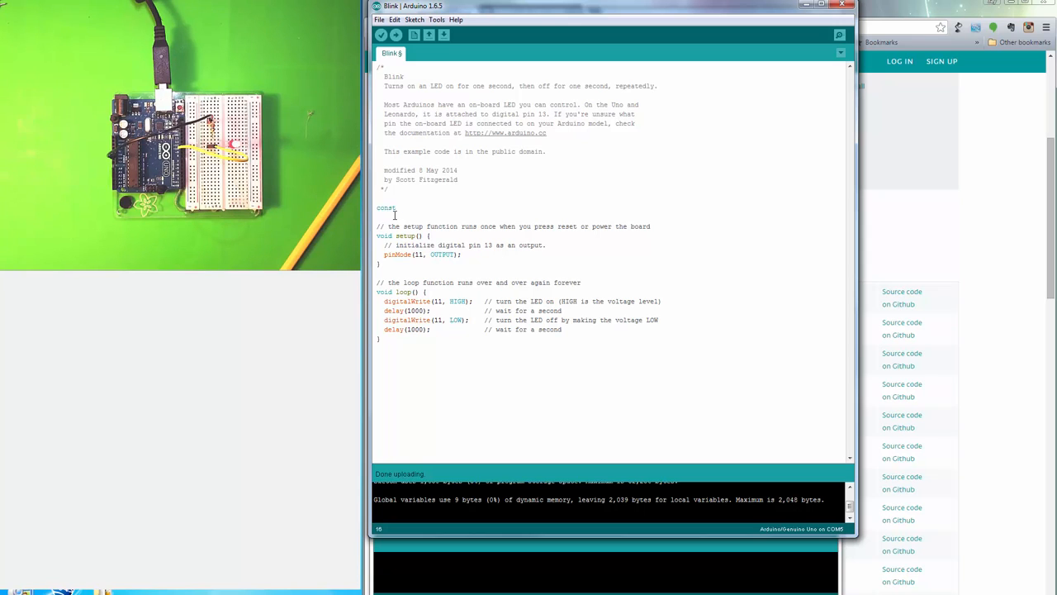
{"action": "type", "text": "int"}
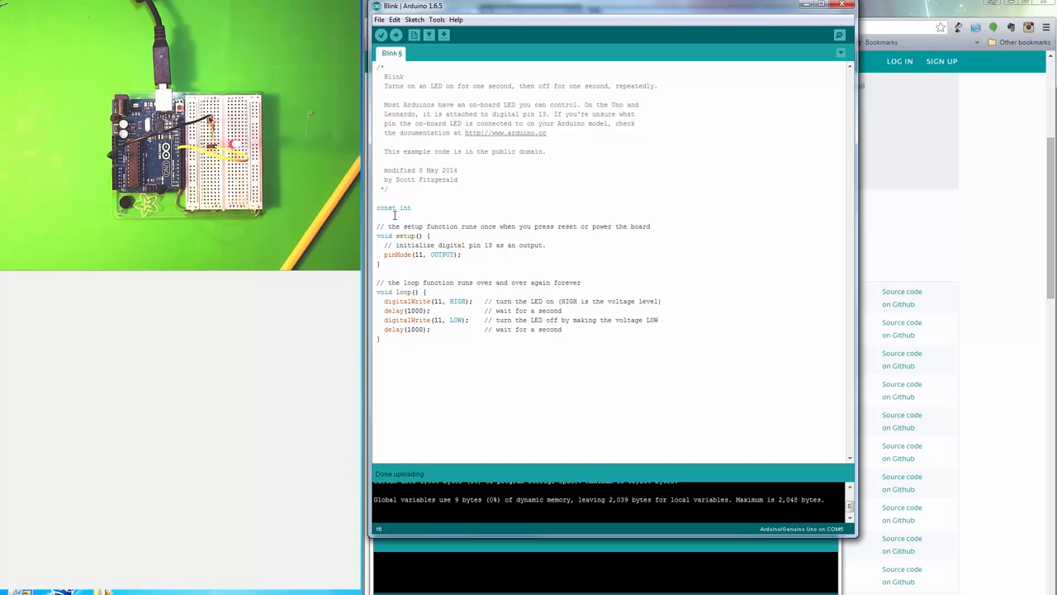
{"action": "type", "text": "l"}
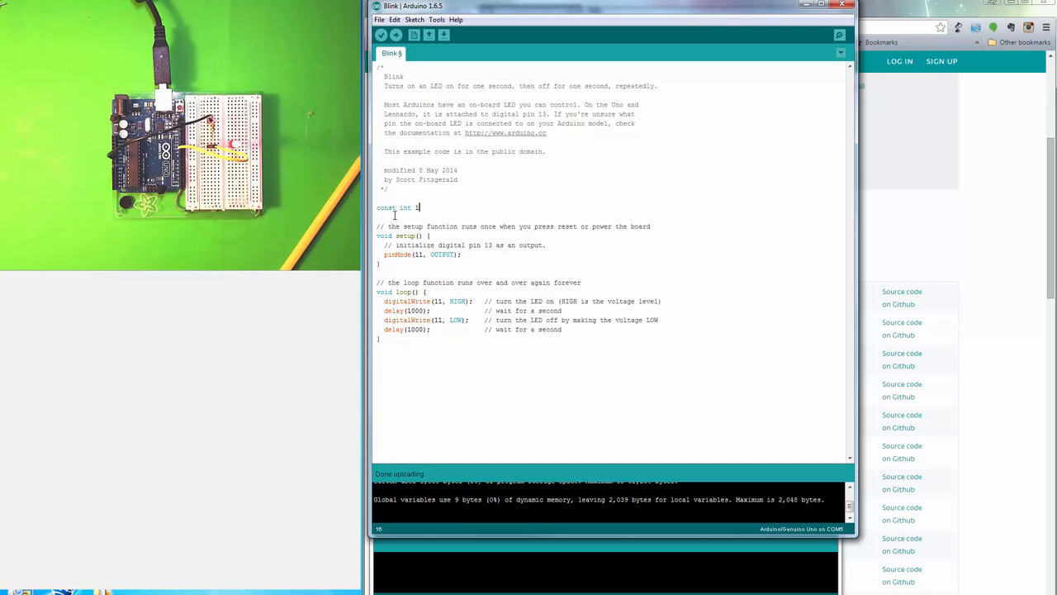
{"action": "type", "text": "led"}
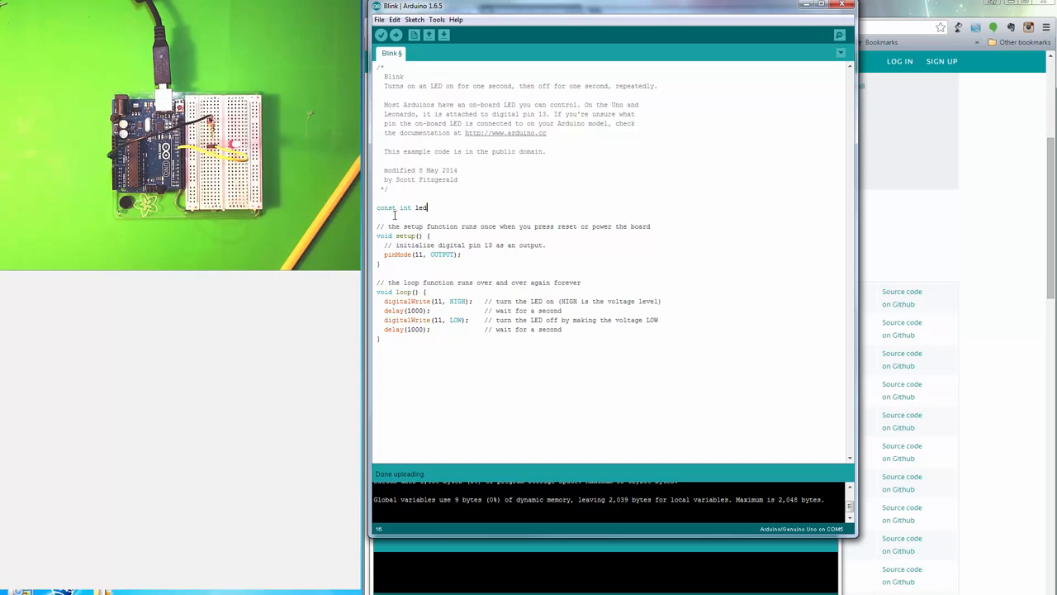
{"action": "type", "text": "Pin"}
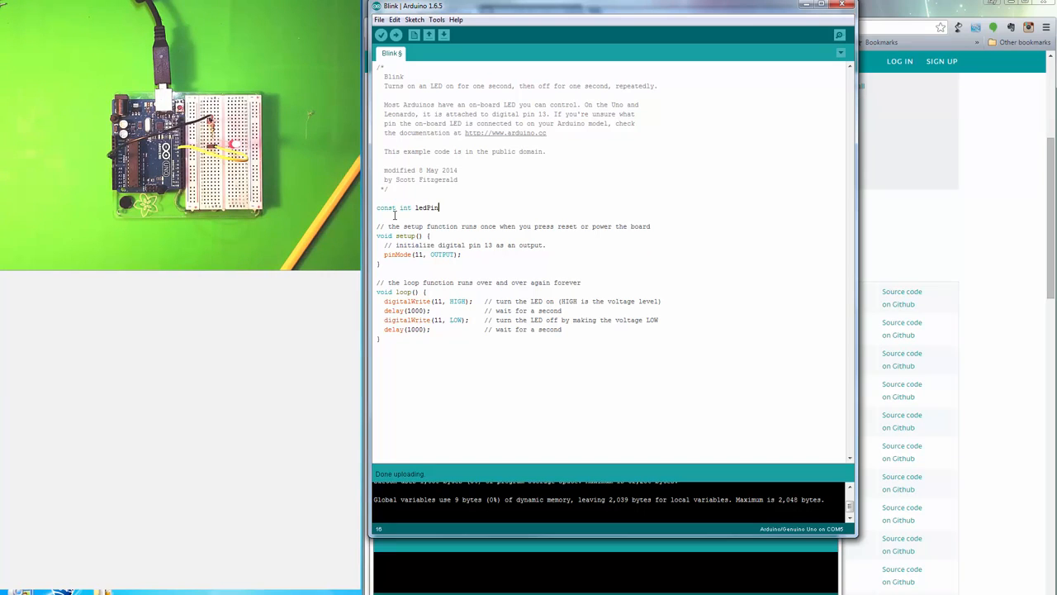
{"action": "type", "text": "="}
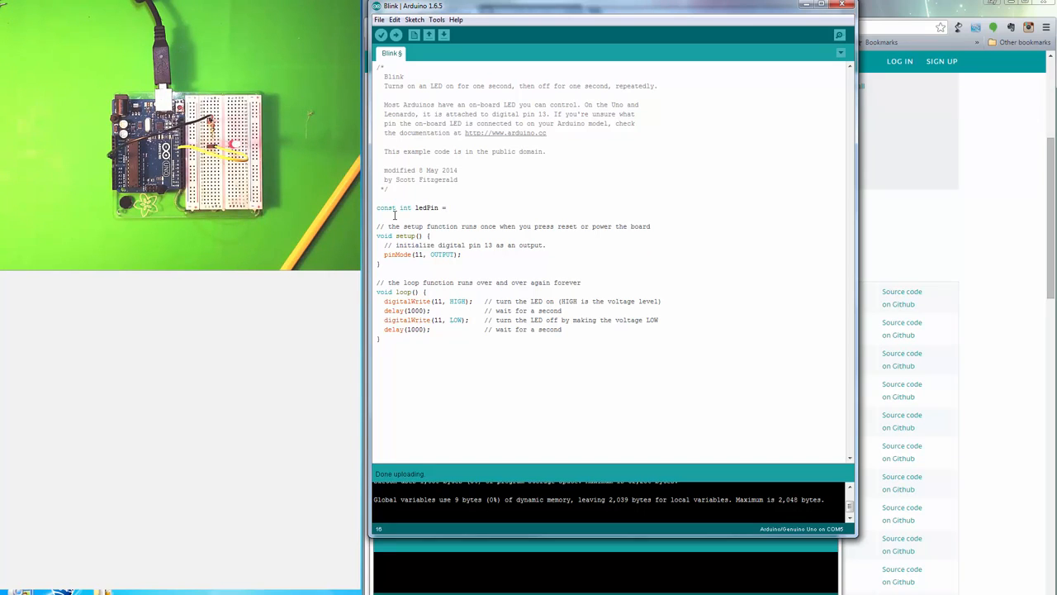
{"action": "type", "text": "11;"}
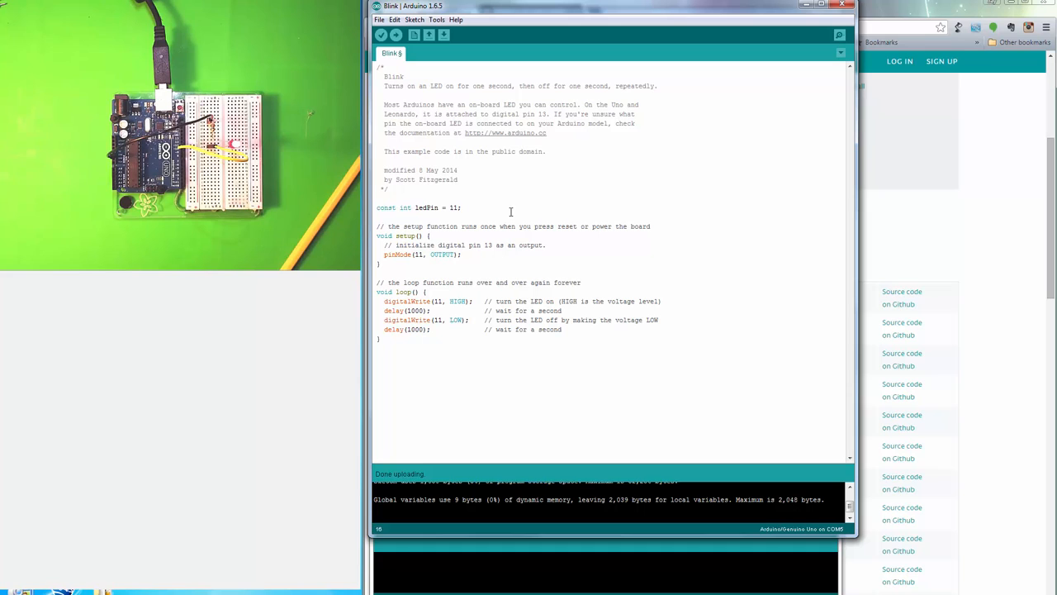
- Verify the sketch, then replace the literal 11 with ledPin in pinMode and both digitalWrite calls
{"action": "left_click", "coordinate": [382, 35]}
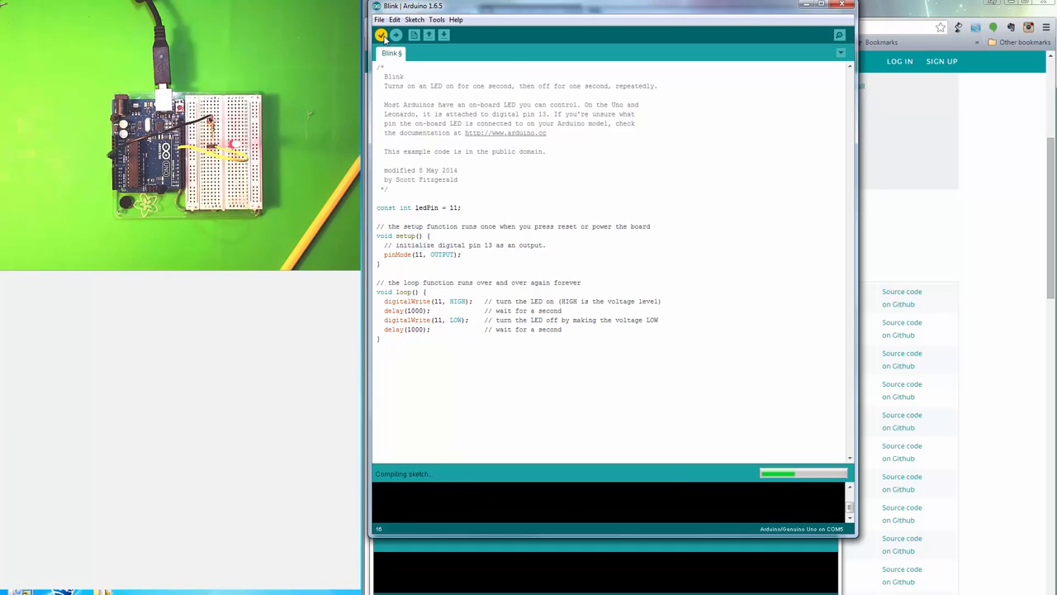
{"action": "left_click", "coordinate": [382, 35]}
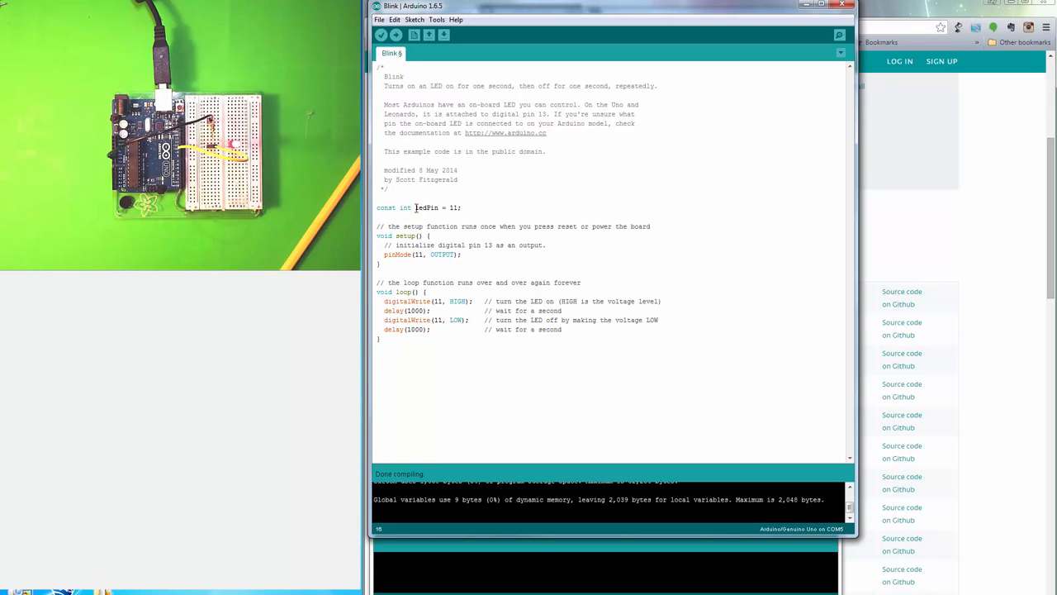
{"action": "double_click", "coordinate": [426, 208]}
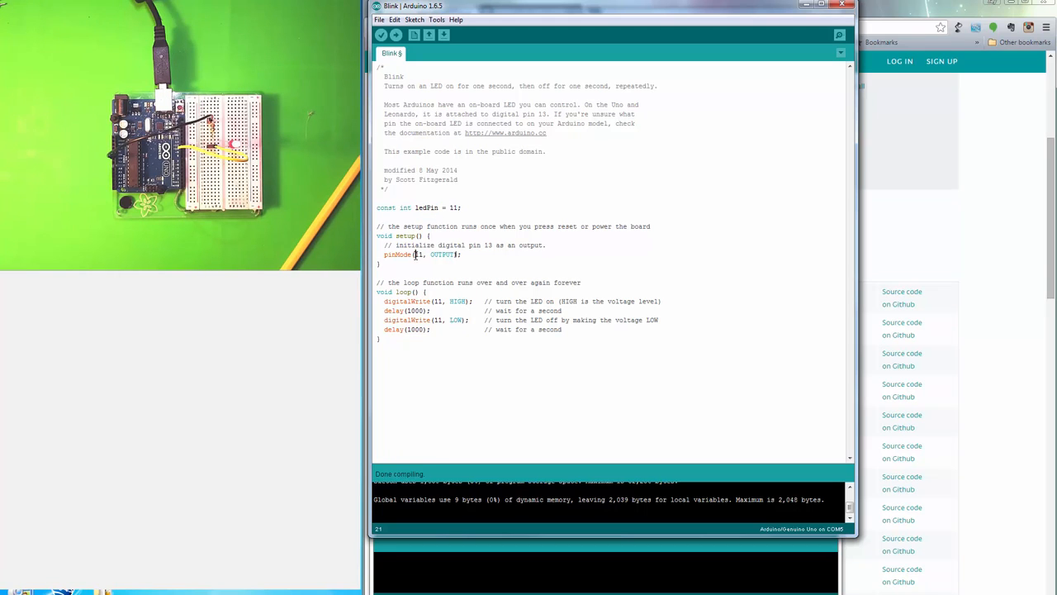
{"action": "double_click", "coordinate": [417, 255]}
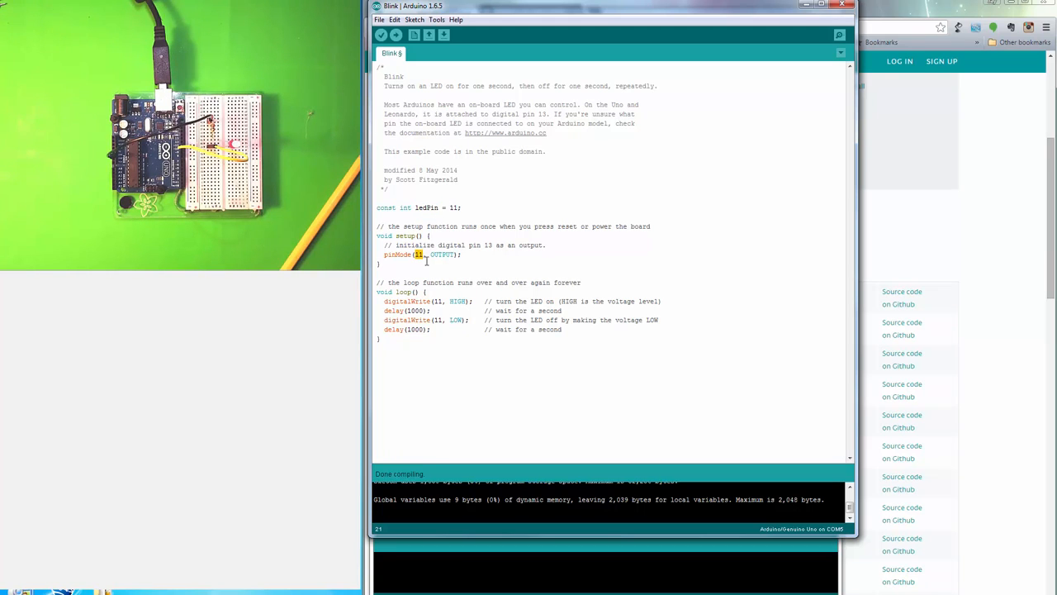
{"action": "type", "text": "ledPin"}
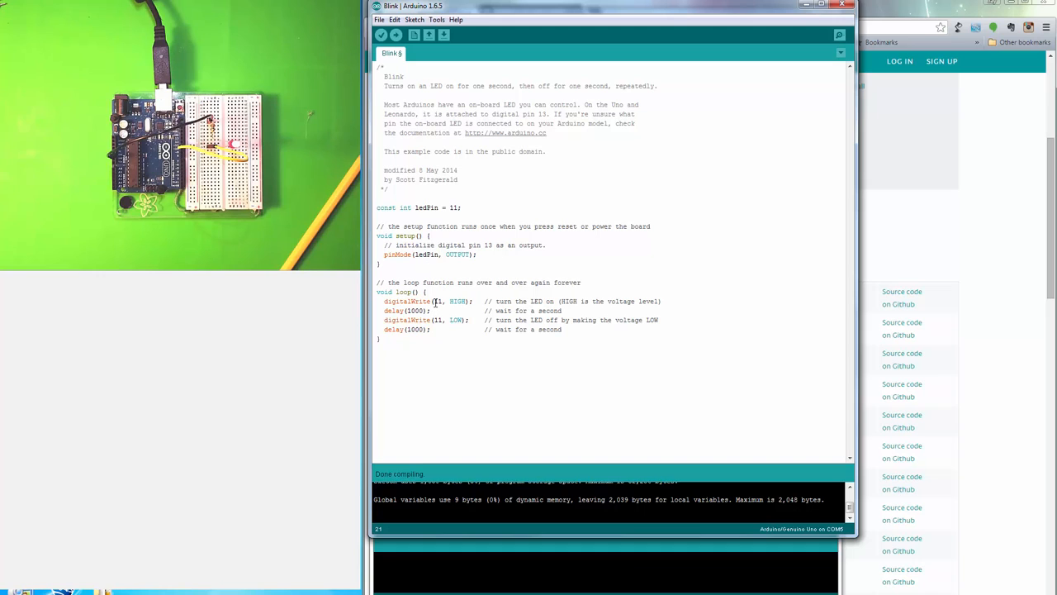
{"action": "double_click", "coordinate": [439, 301]}
{"action": "type", "text": "ledPin"}
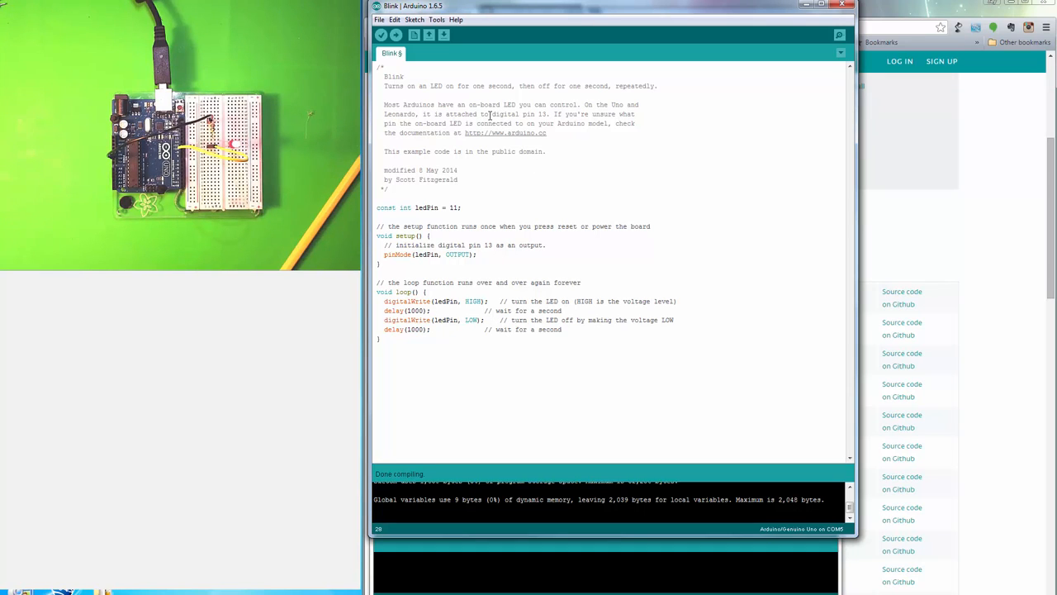
- Upload the ledPin version of Blink to the Uno until done
{"action": "left_click", "coordinate": [380, 35]}
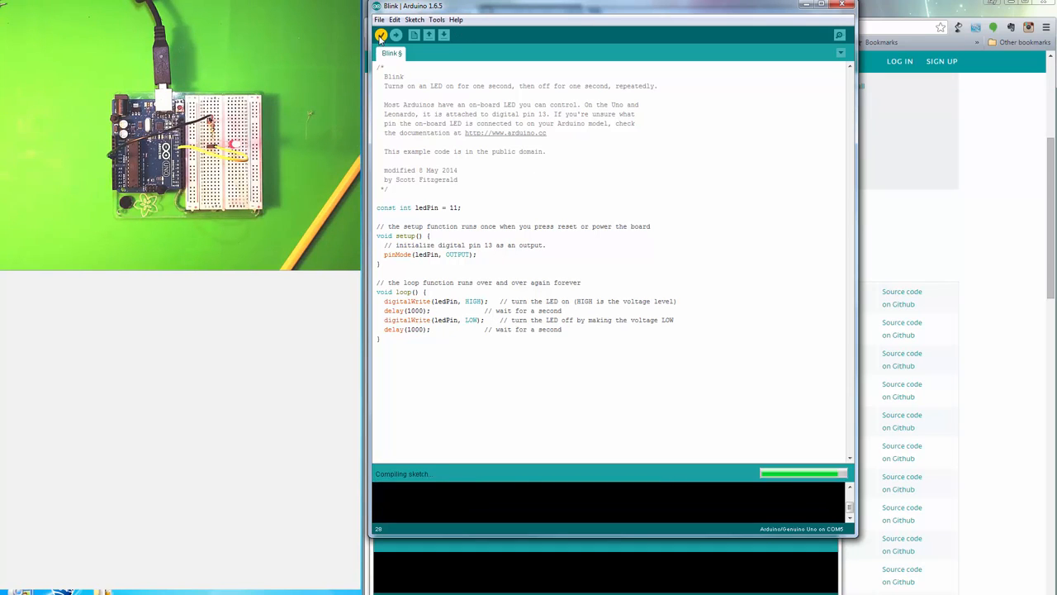
{"action": "left_click", "coordinate": [380, 35]}
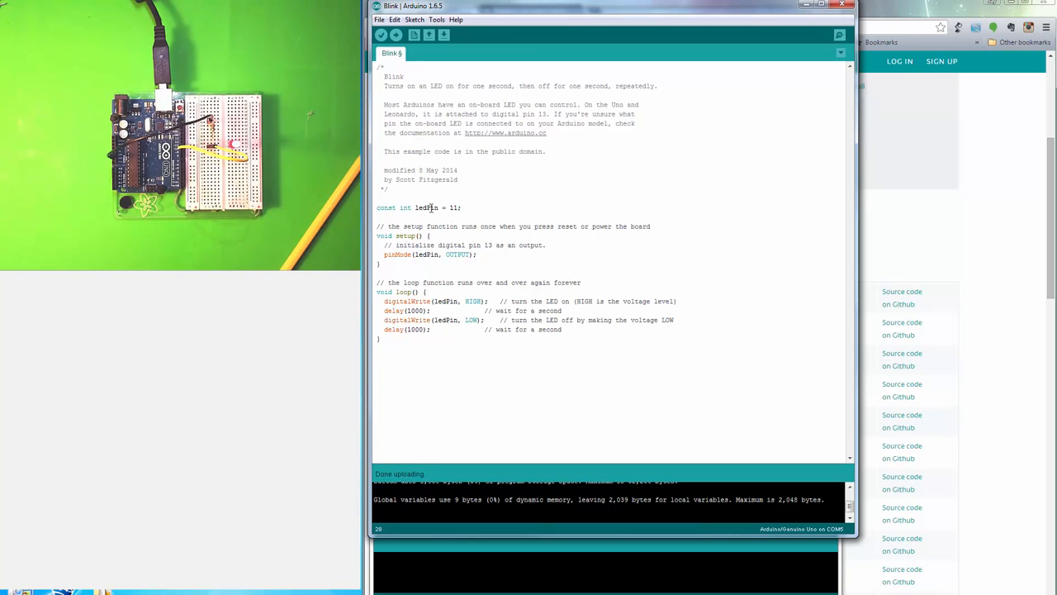
- Change the ledPin constant from 11 to 9 and upload the Blink sketch
{"action": "double_click", "coordinate": [453, 208]}
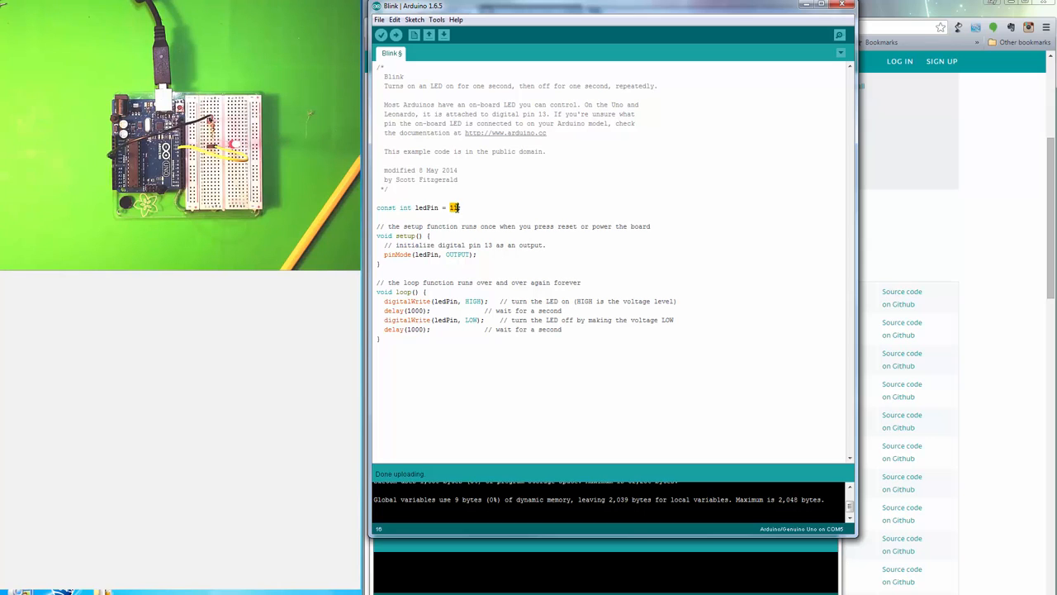
{"action": "type", "text": "9"}
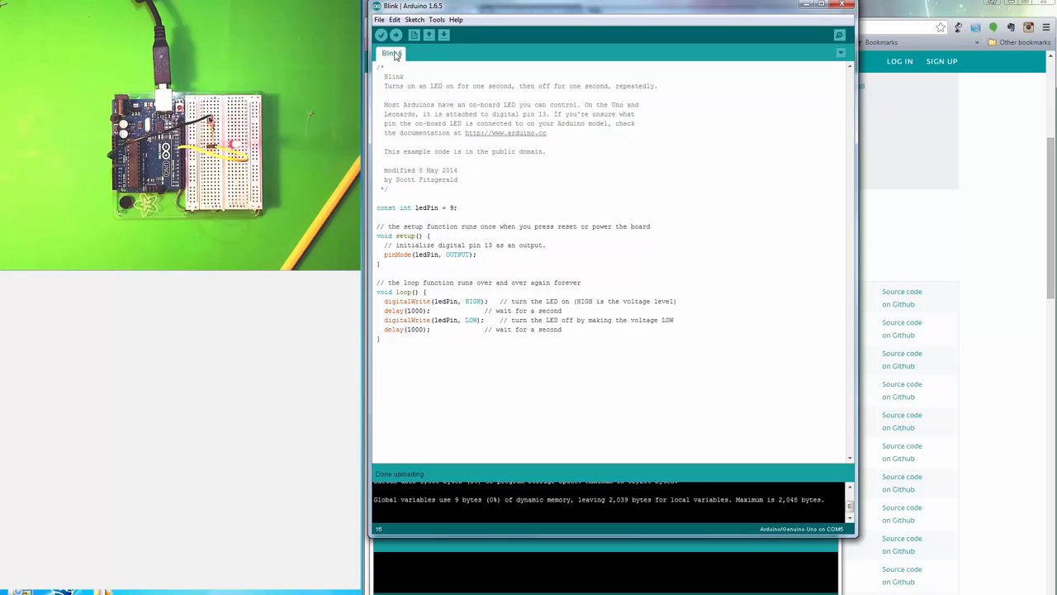
{"action": "left_click", "coordinate": [396, 35]}
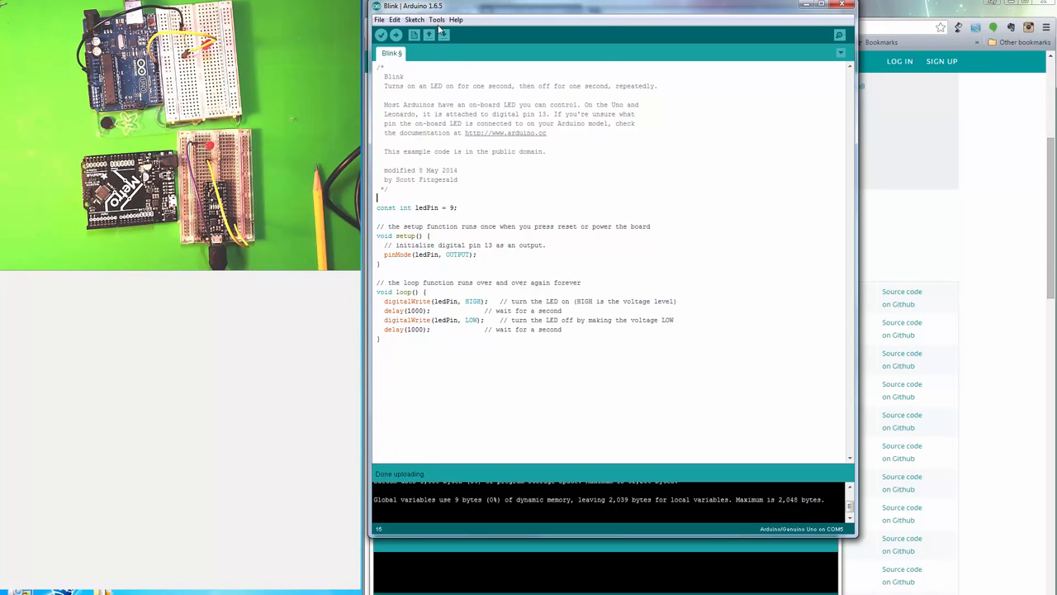
- Show the Tools > Board submenu listing the available boards
{"action": "left_click", "coordinate": [436, 20]}
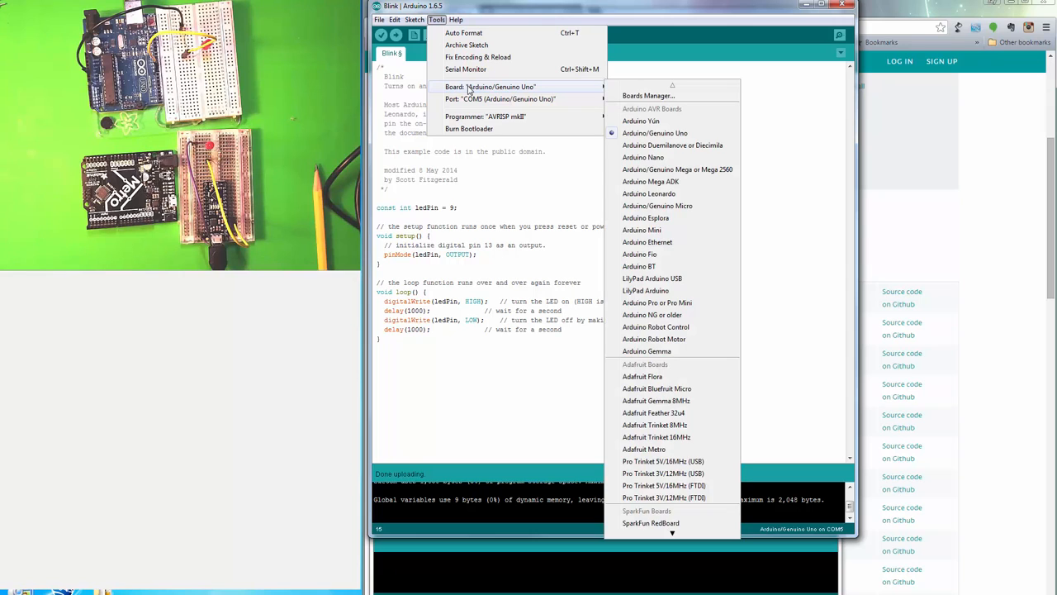
{"action": "mouse_move", "coordinate": [648, 94]}
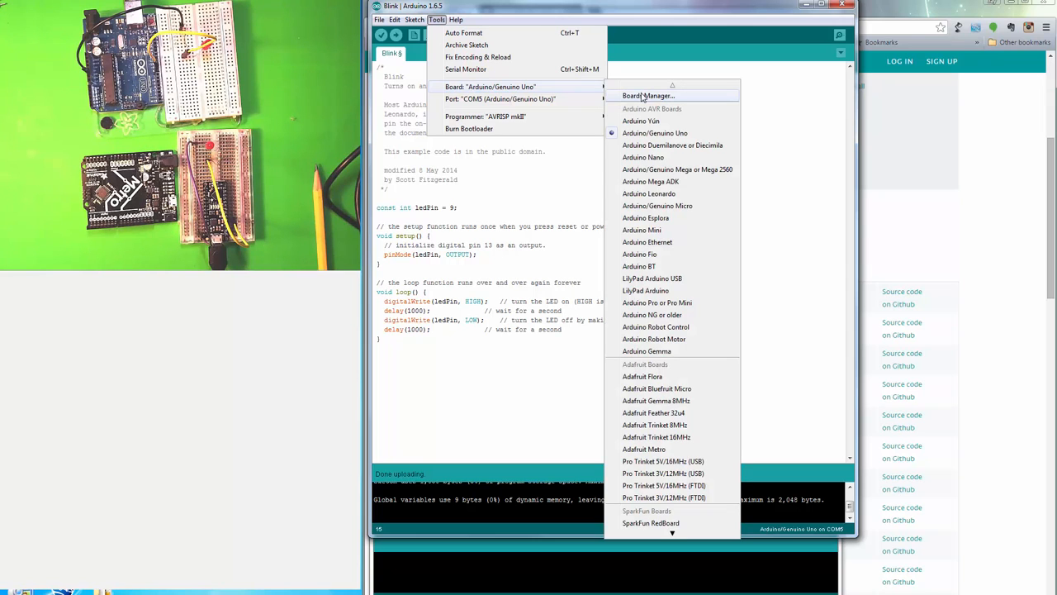
{"action": "mouse_move", "coordinate": [654, 188]}
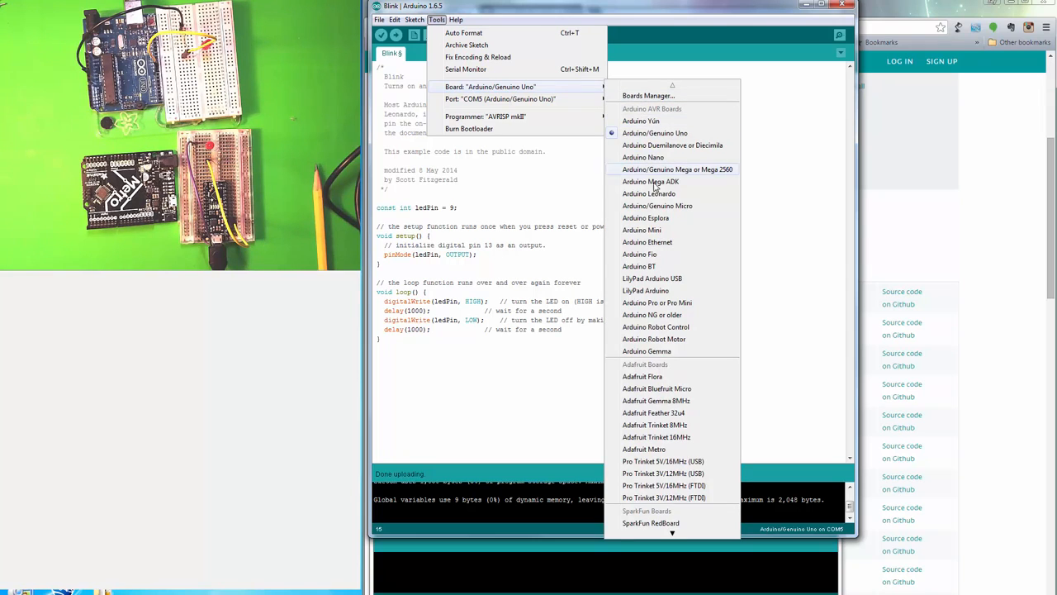
{"action": "mouse_move", "coordinate": [652, 339]}
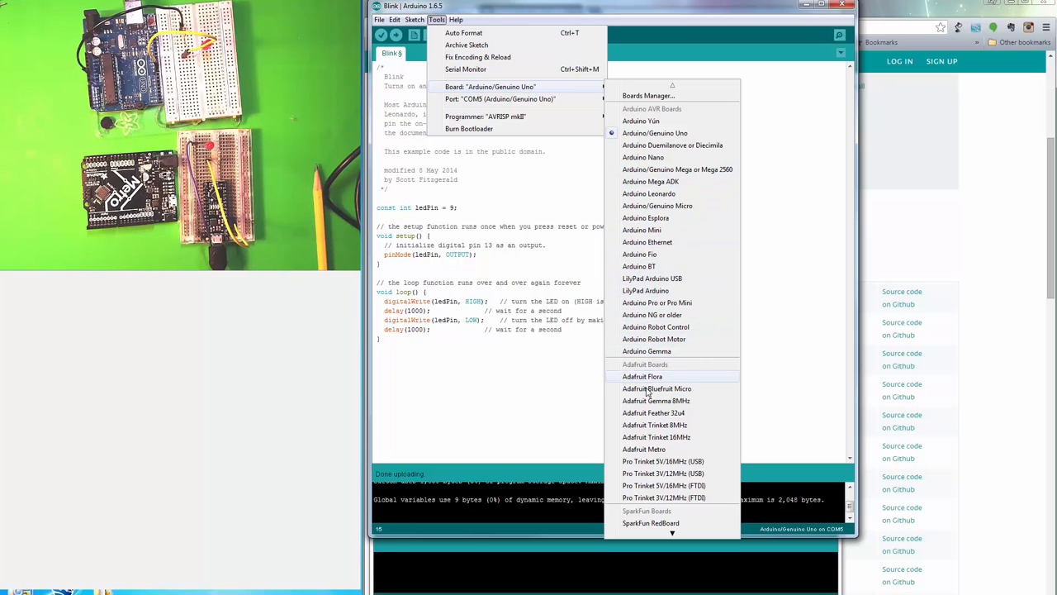
{"action": "mouse_move", "coordinate": [645, 450]}
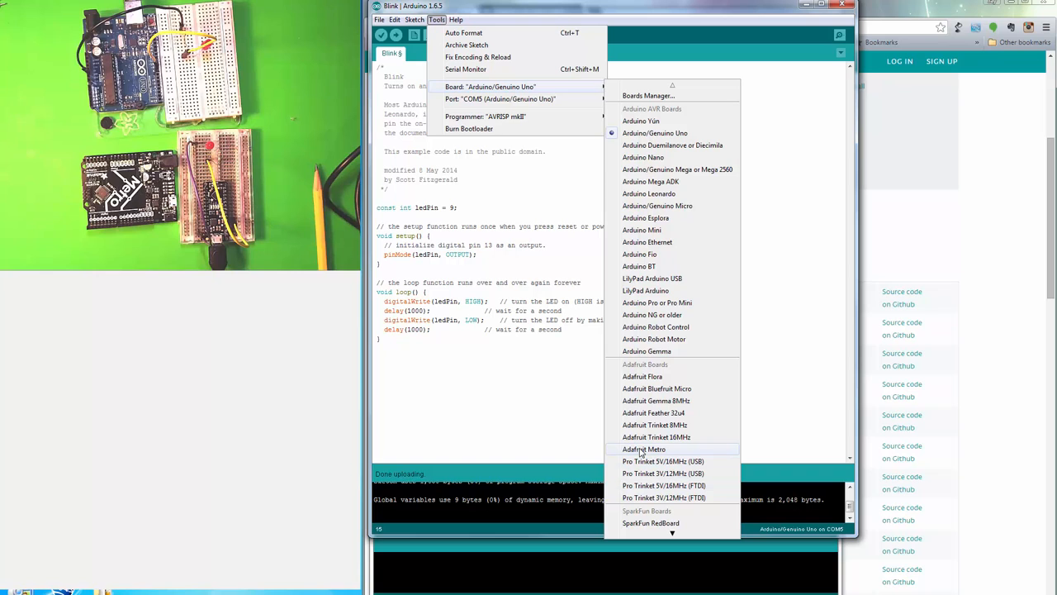
{"action": "mouse_move", "coordinate": [644, 453]}
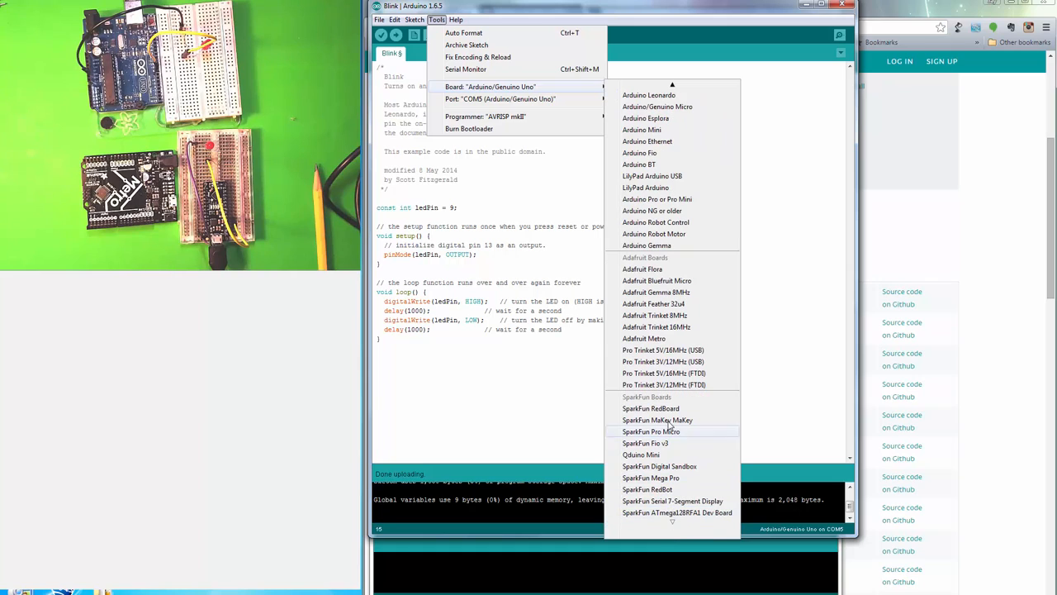
{"action": "mouse_move", "coordinate": [667, 408]}
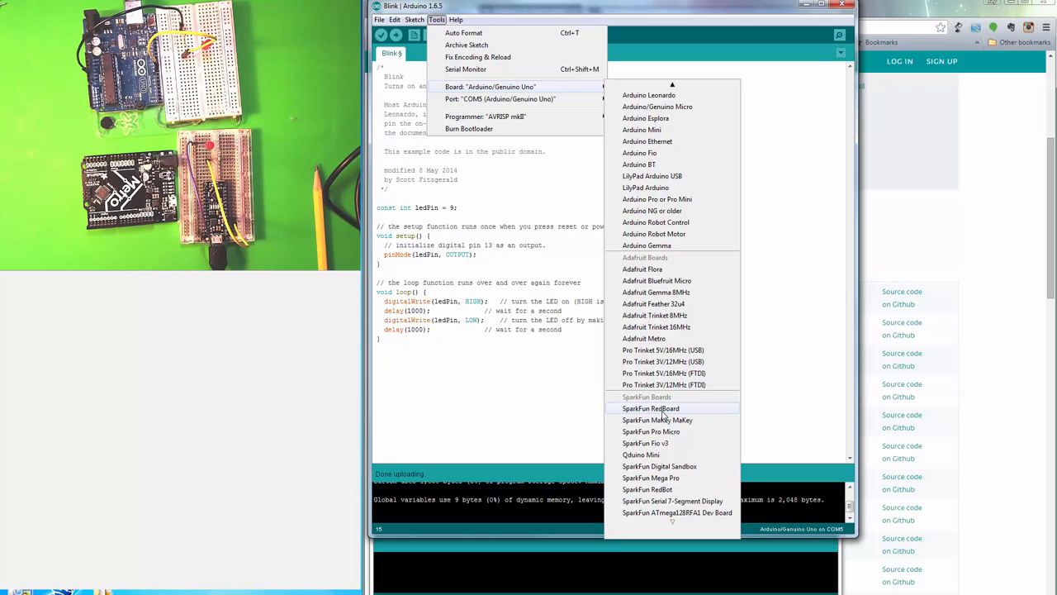
{"action": "mouse_move", "coordinate": [686, 383]}
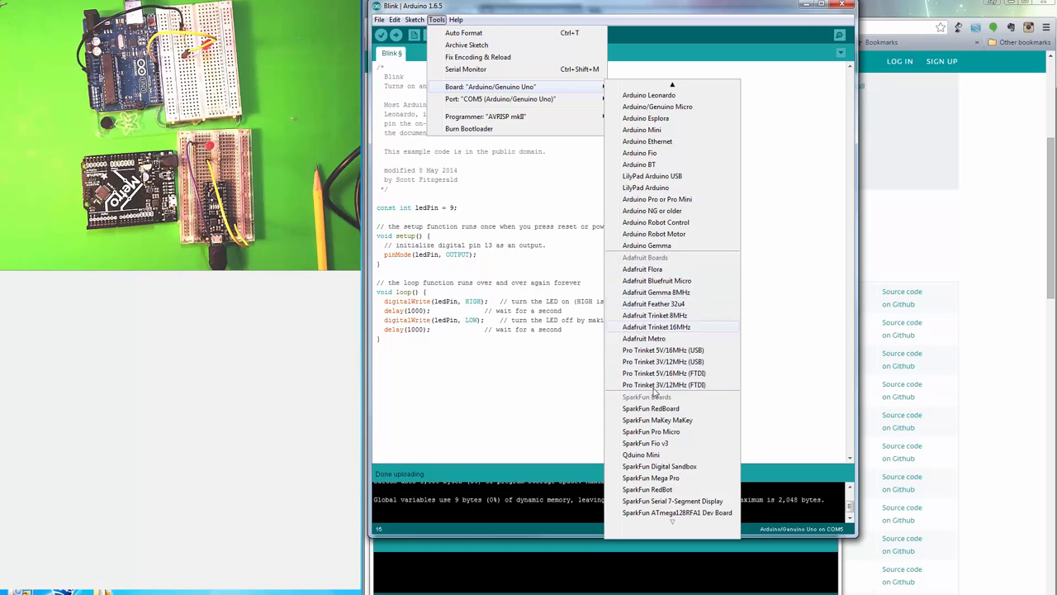
{"action": "mouse_move", "coordinate": [651, 408]}
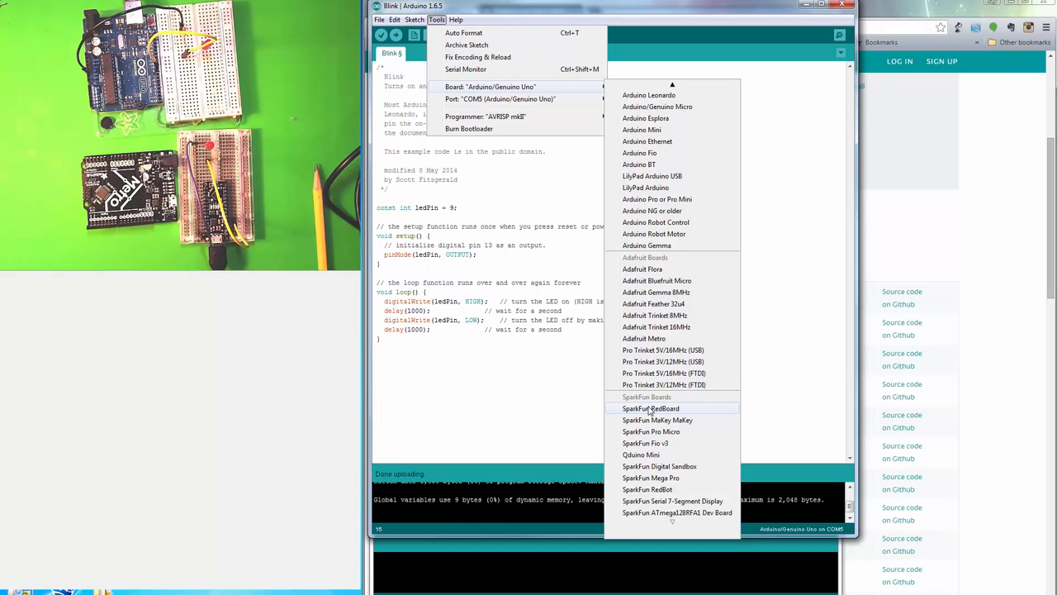
{"action": "mouse_move", "coordinate": [668, 395]}
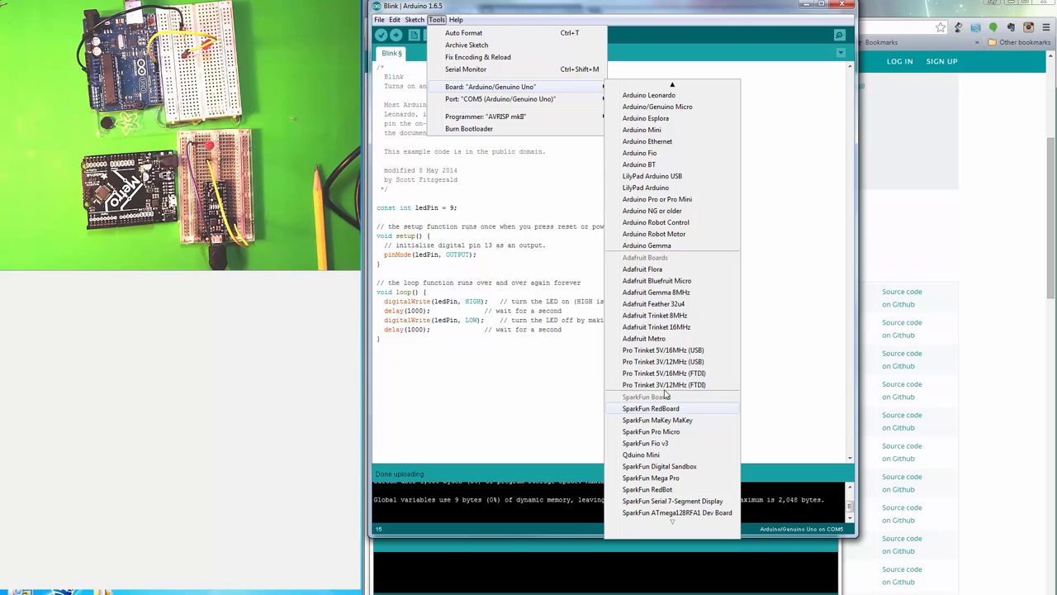
{"action": "mouse_move", "coordinate": [677, 373]}
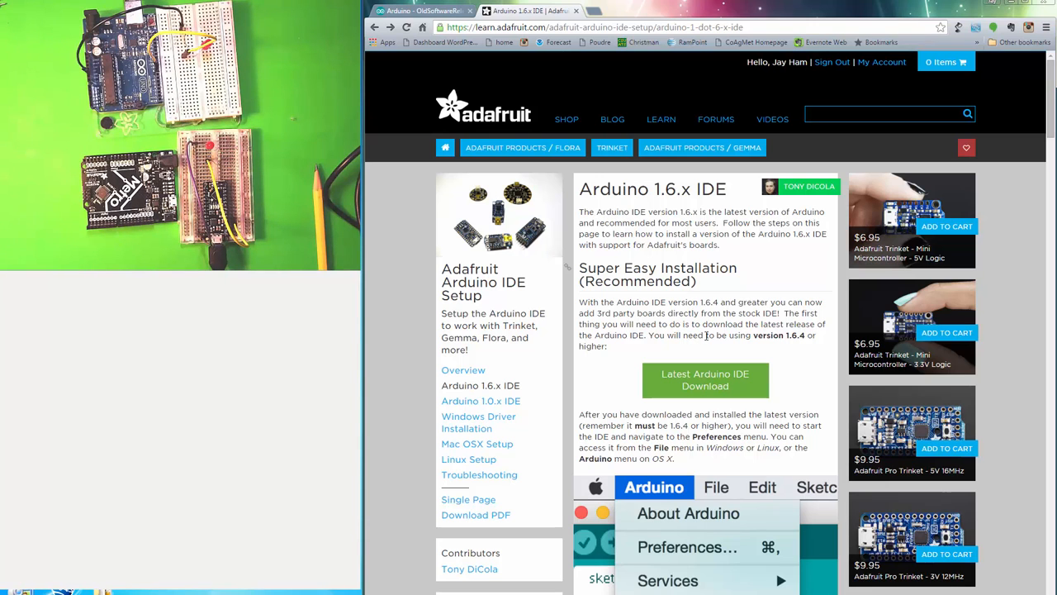
{"action": "mouse_move", "coordinate": [691, 279]}
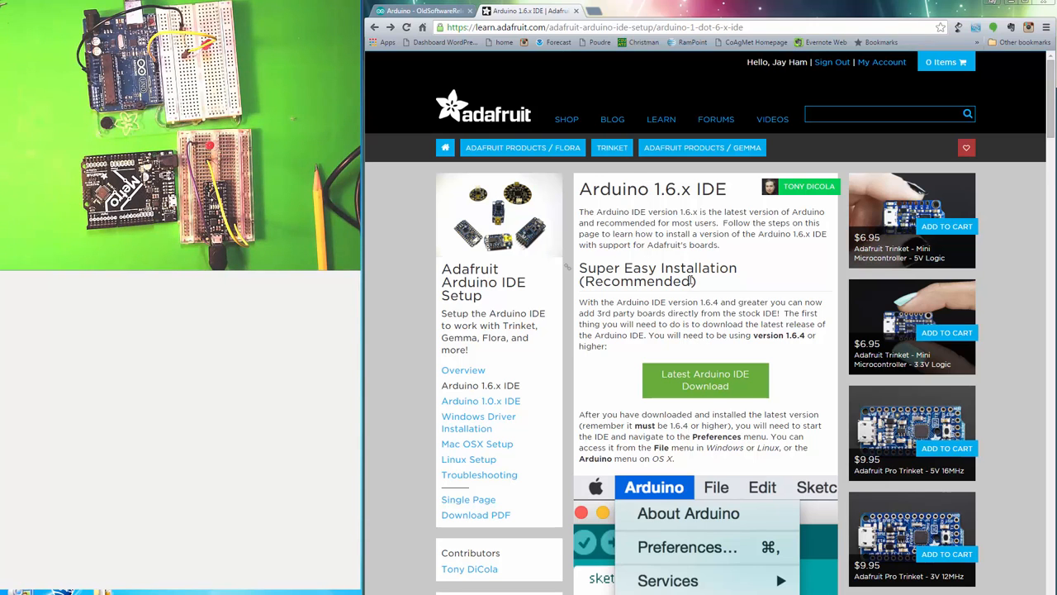
- Scroll the Adafruit Arduino 1.6.x IDE guide down to the Easy Installation downloads
{"action": "scroll", "scroll_direction": "down", "scroll_amount": 3}
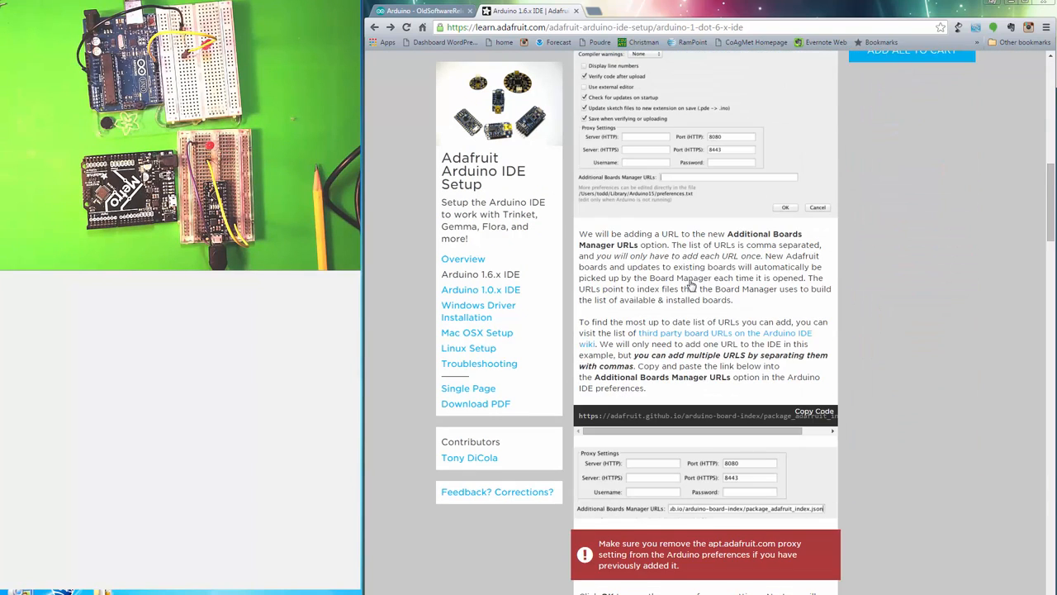
{"action": "scroll", "scroll_direction": "down", "scroll_amount": 3}
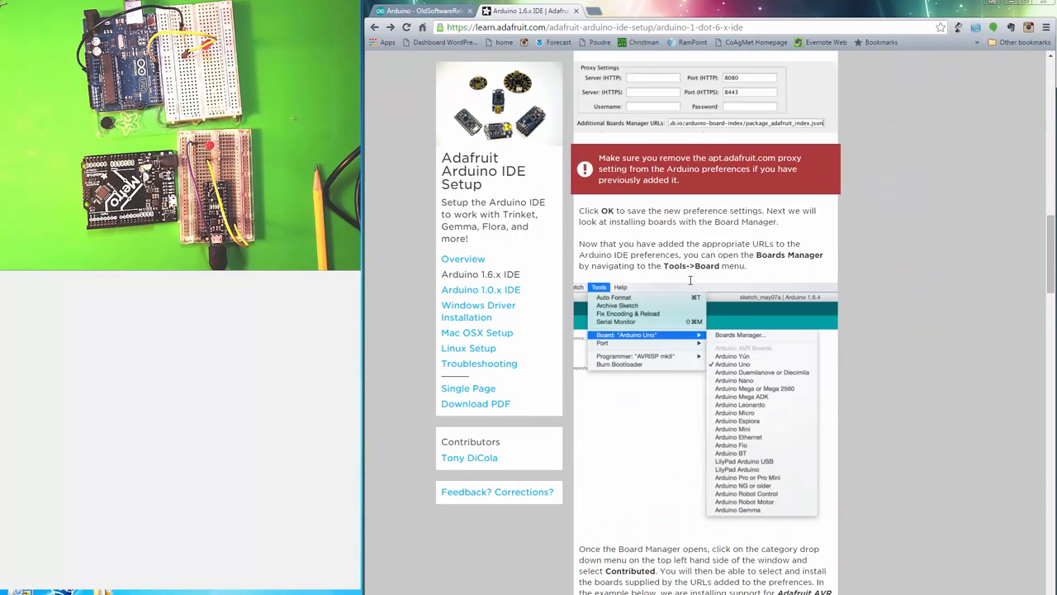
{"action": "scroll", "scroll_direction": "down", "scroll_amount": 3}
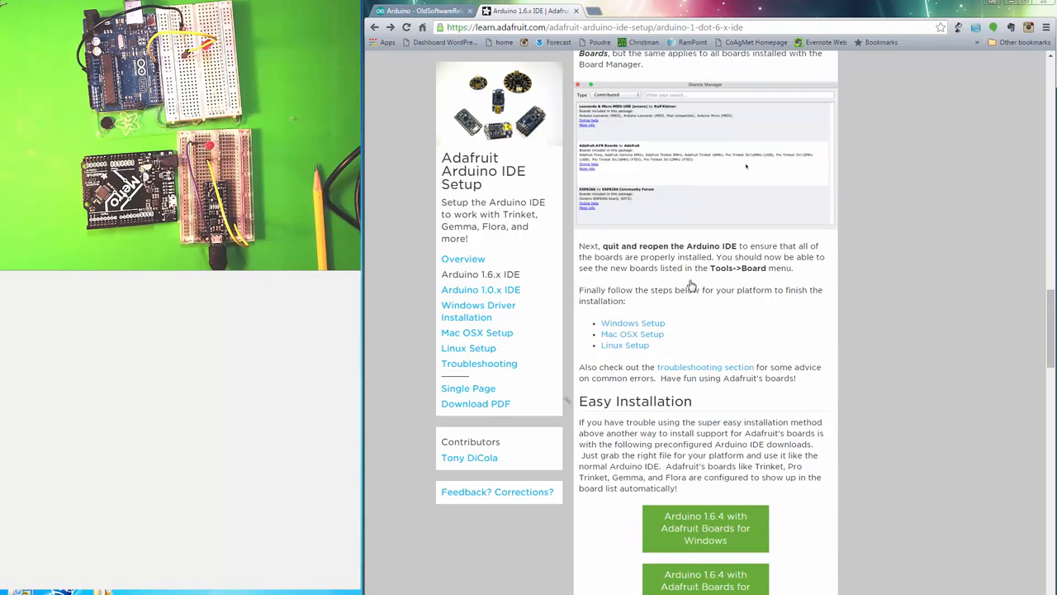
{"action": "scroll", "scroll_direction": "down", "scroll_amount": 3}
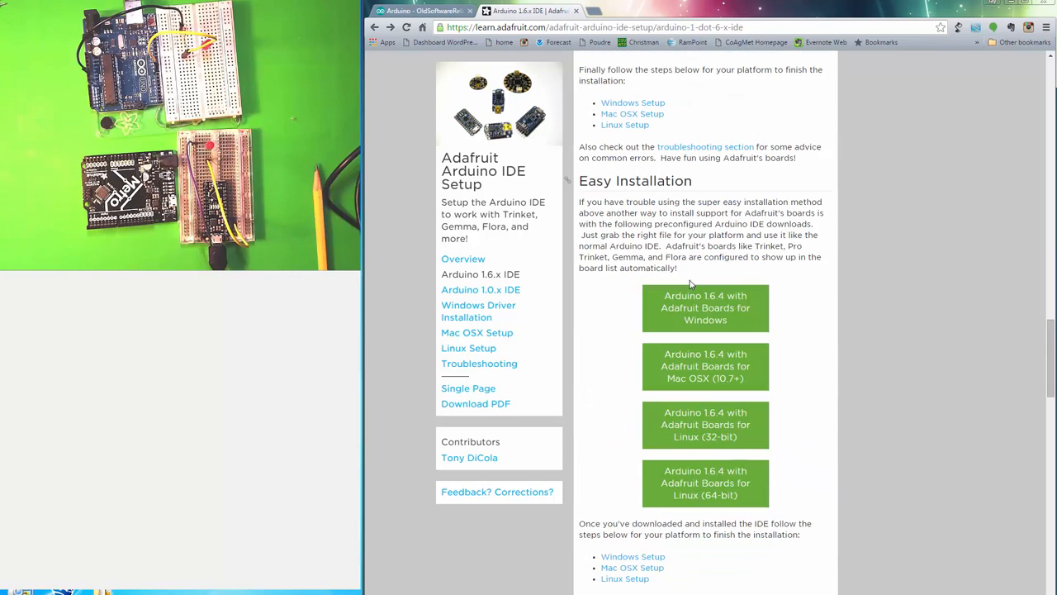
{"action": "mouse_move", "coordinate": [704, 320]}
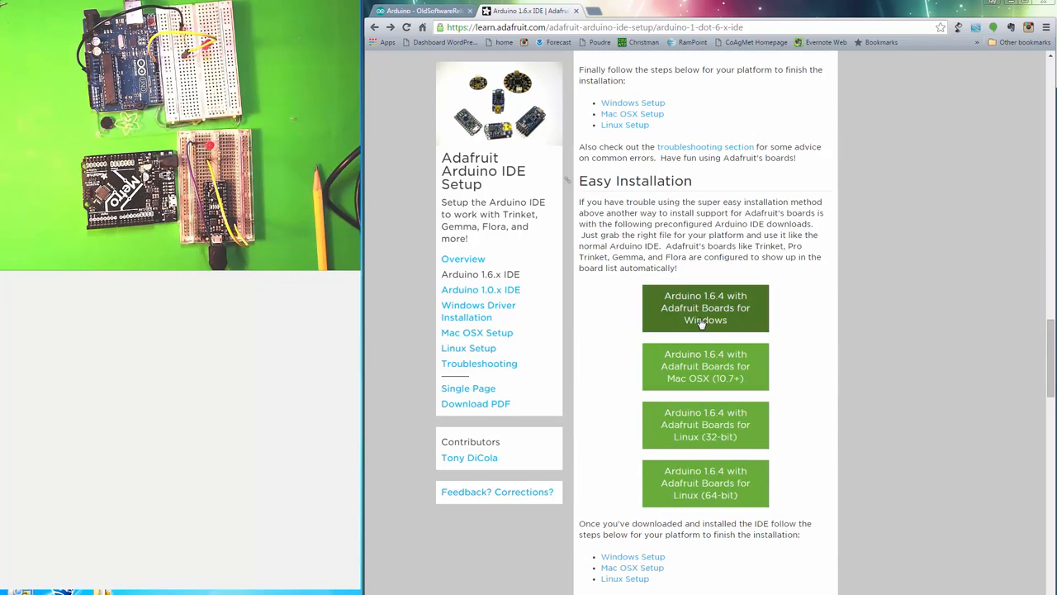
{"action": "mouse_move", "coordinate": [757, 324]}
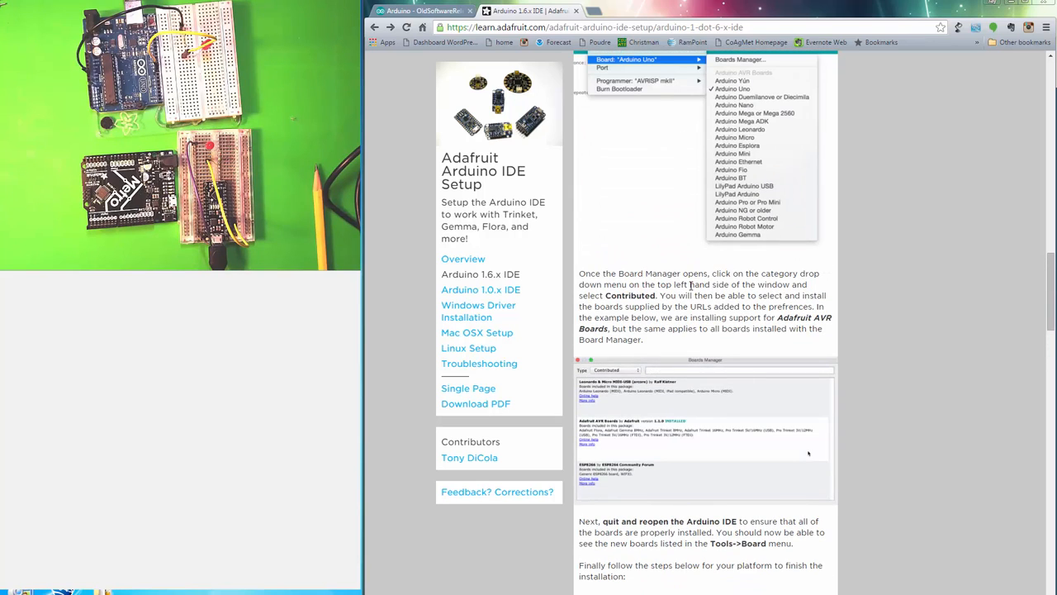
{"action": "scroll", "scroll_direction": "down", "scroll_amount": 3}
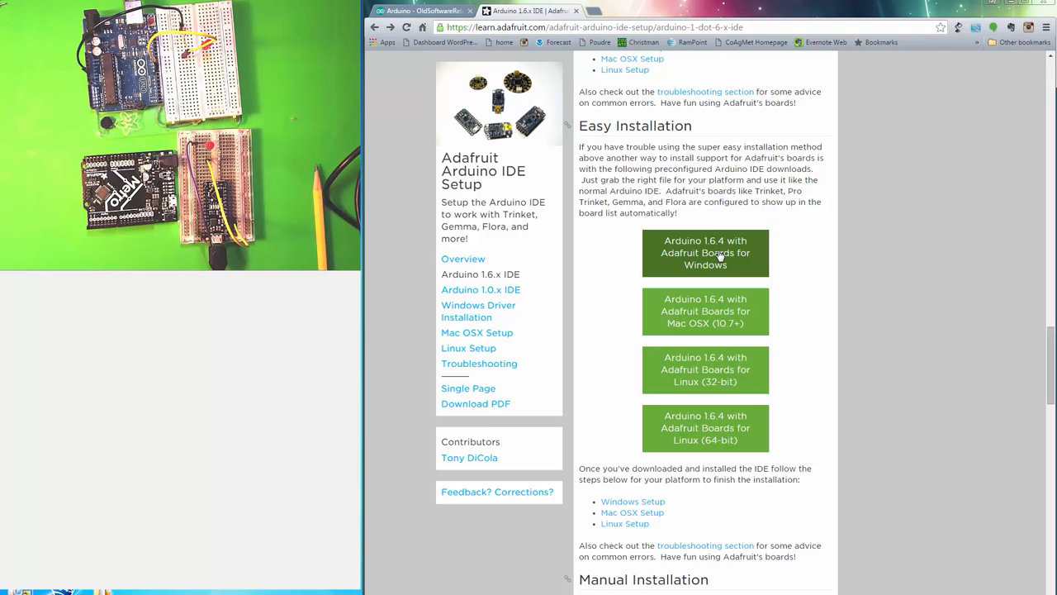
{"action": "mouse_move", "coordinate": [487, 542]}
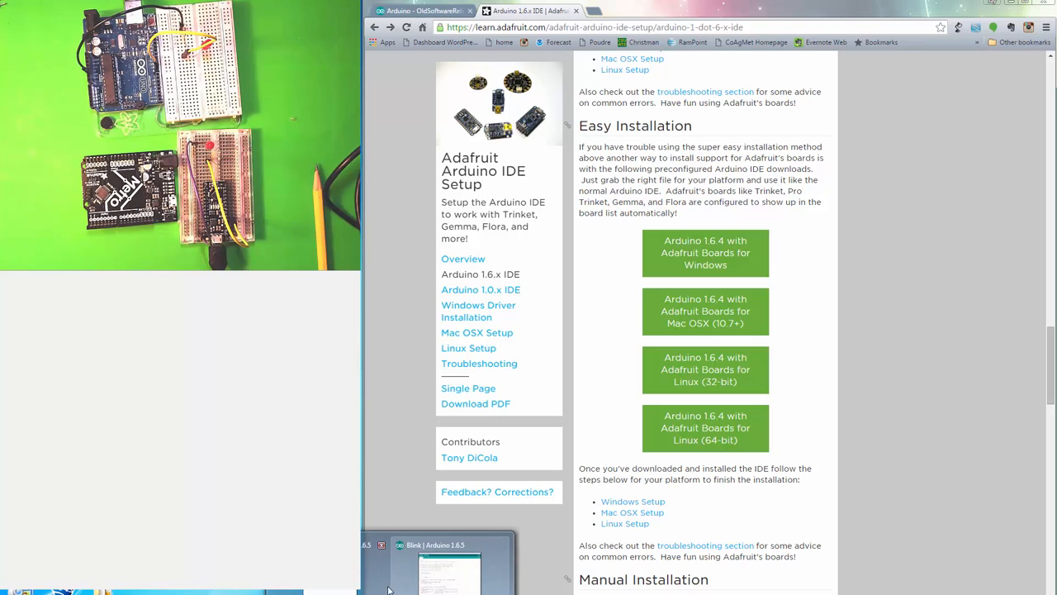
- Switch back to the Arduino IDE and show the Tools > Board list again
{"action": "left_click", "coordinate": [449, 565]}
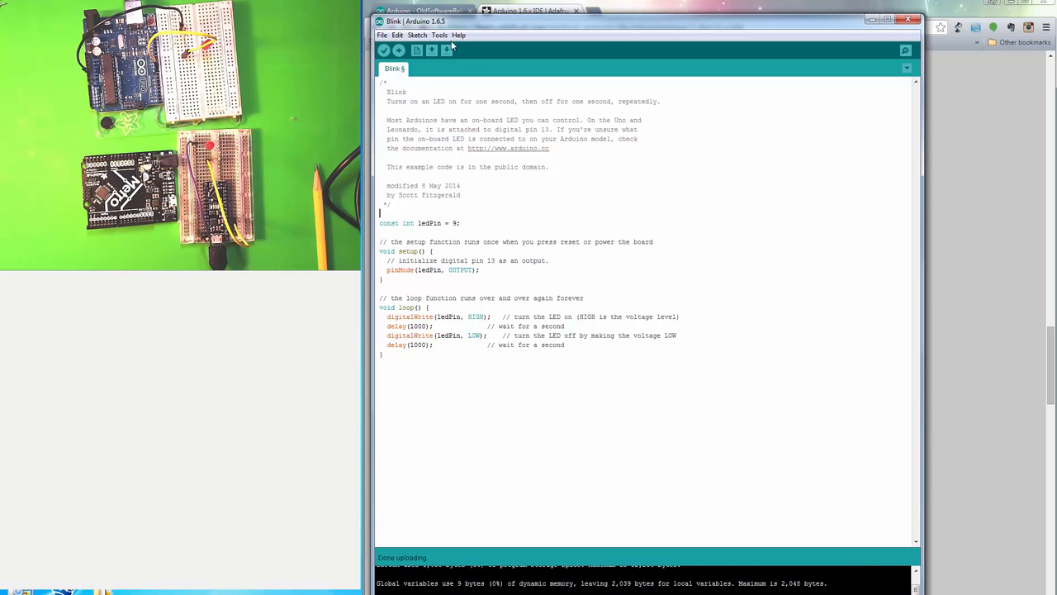
{"action": "left_click", "coordinate": [440, 35]}
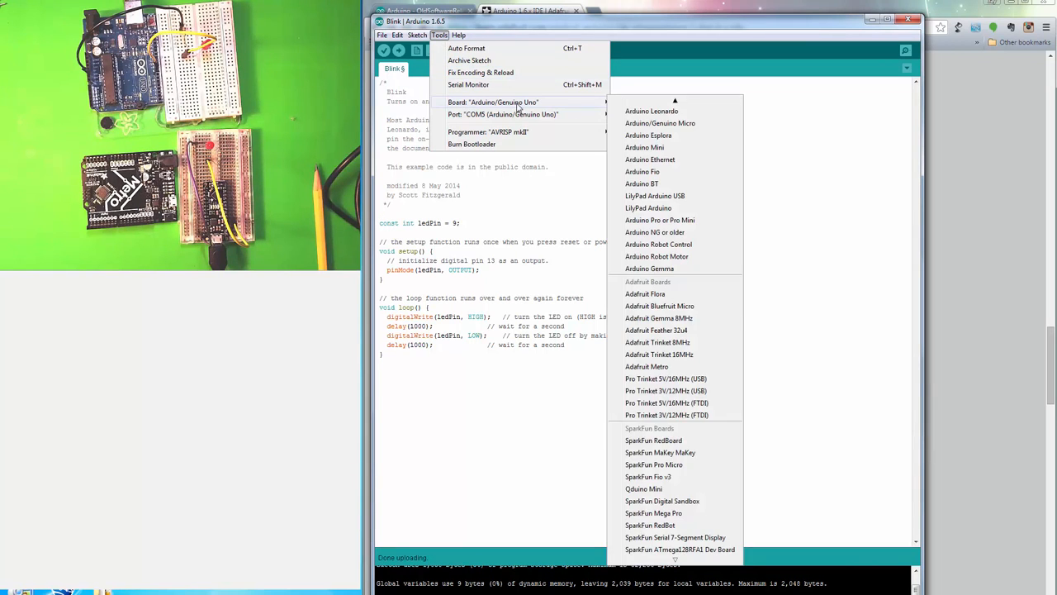